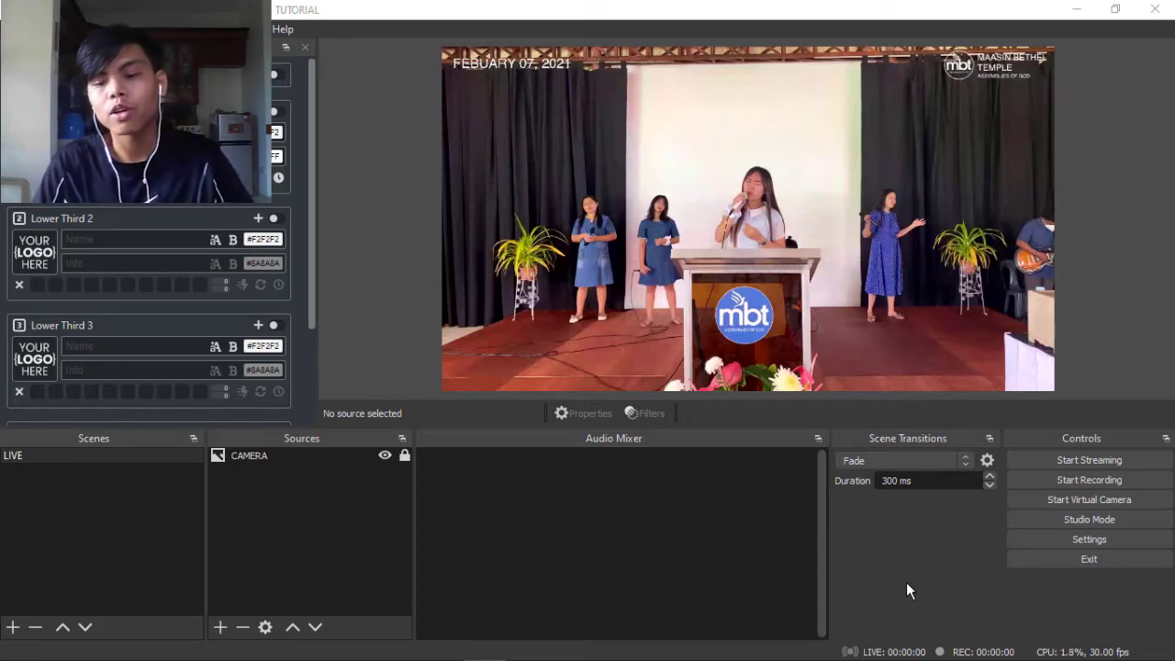
{"action": "mouse_move", "coordinate": [754, 525]}
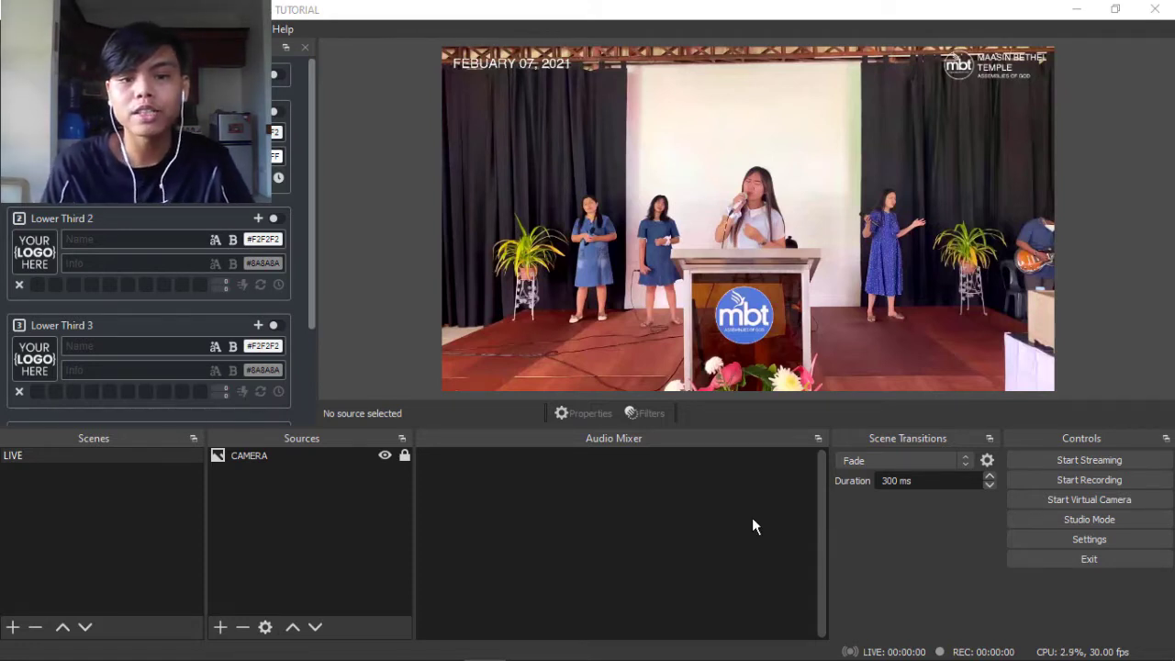
{"action": "mouse_move", "coordinate": [1032, 367]}
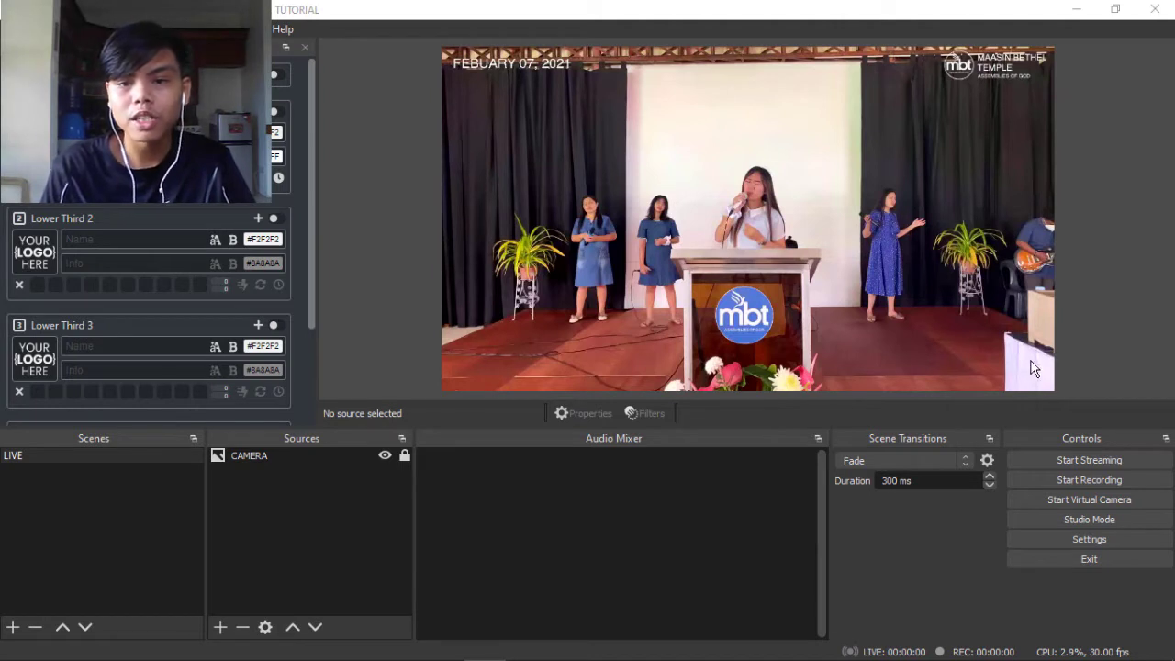
{"action": "mouse_move", "coordinate": [416, 282]}
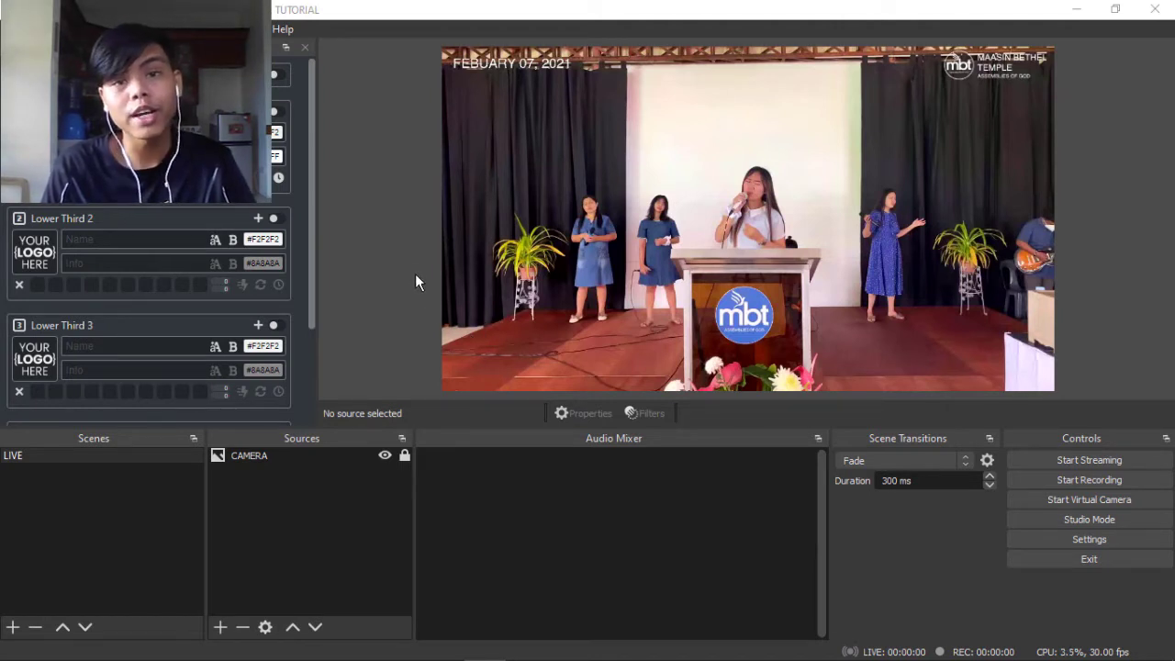
{"action": "mouse_move", "coordinate": [388, 239]}
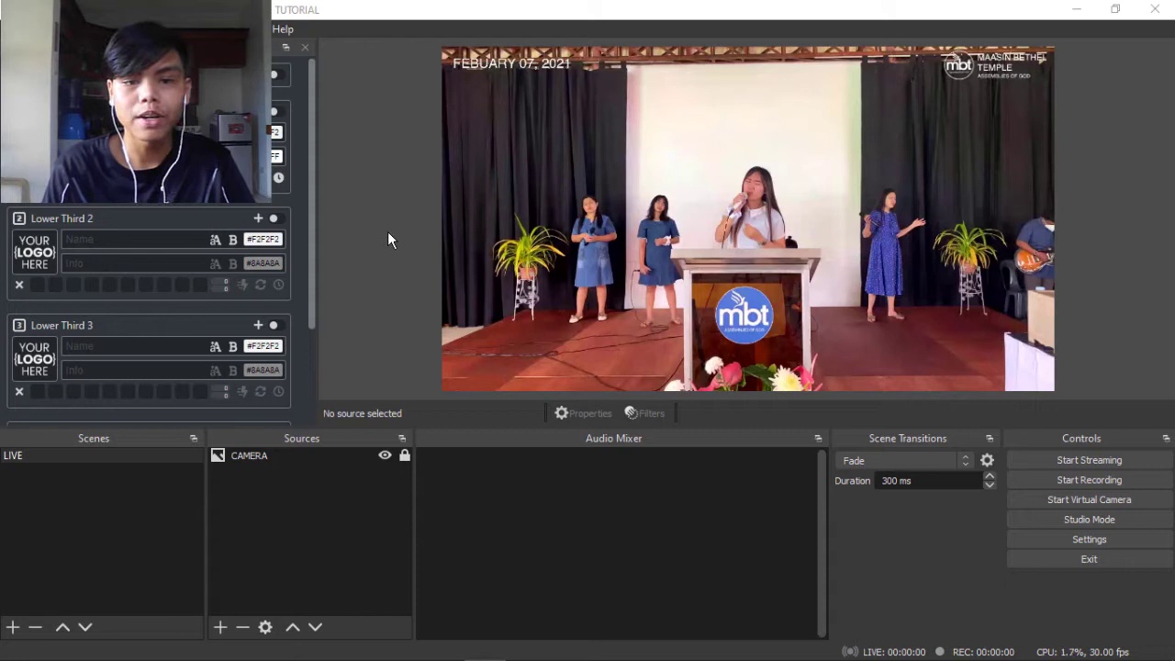
{"action": "mouse_move", "coordinate": [982, 317]}
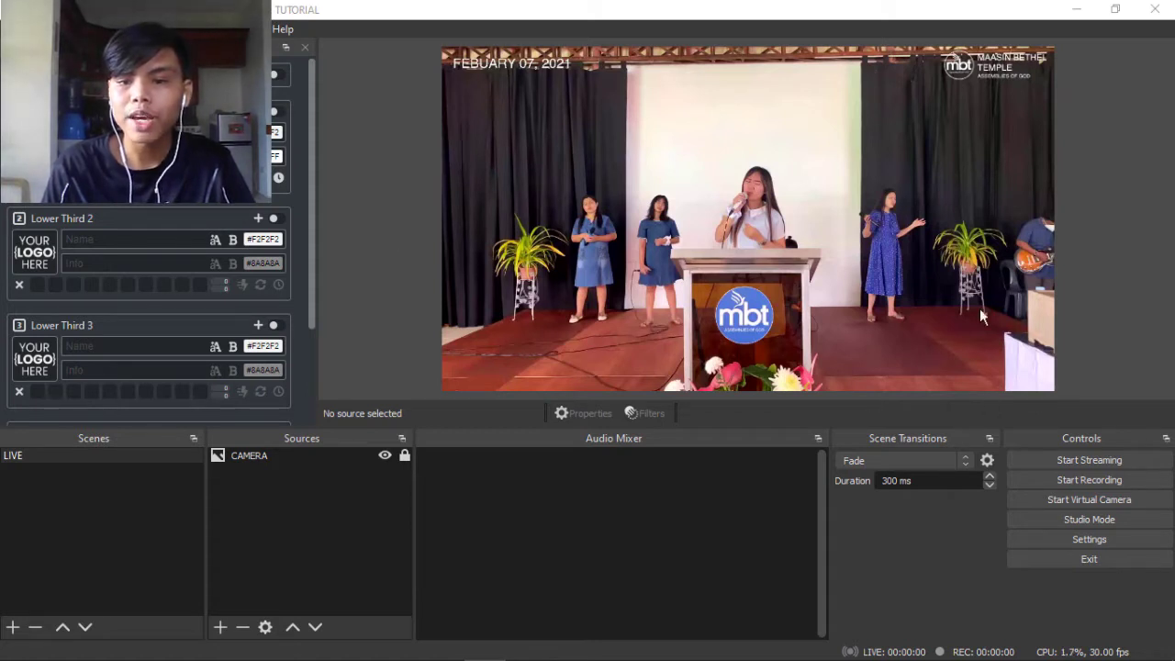
{"action": "mouse_move", "coordinate": [619, 376]}
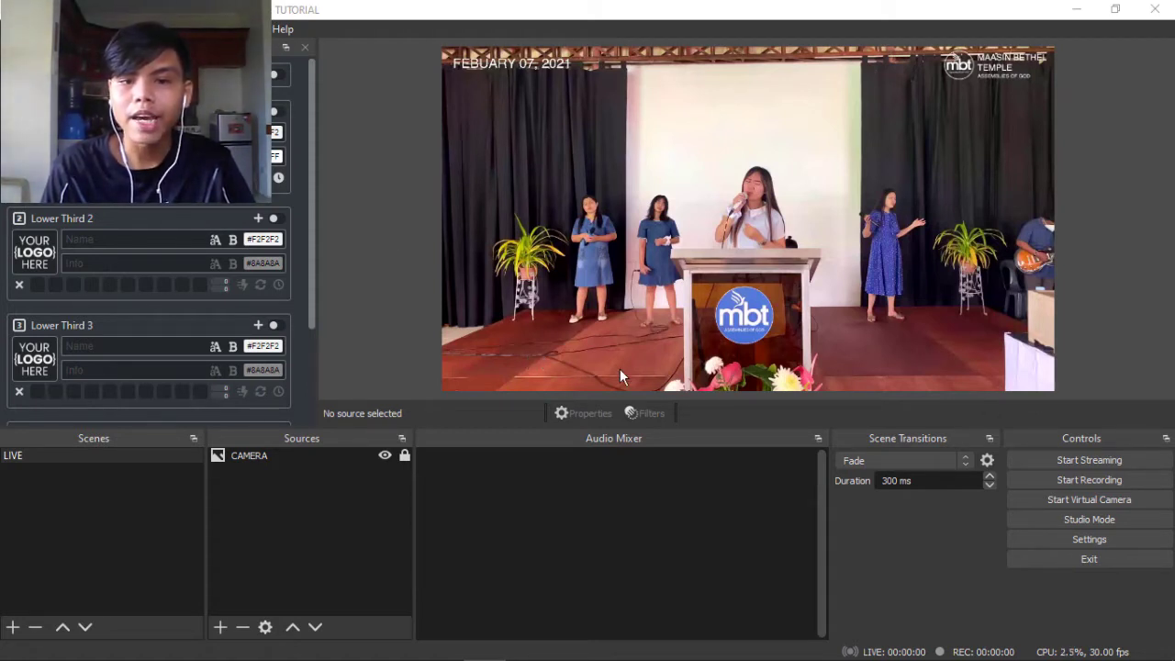
{"action": "mouse_move", "coordinate": [913, 321]}
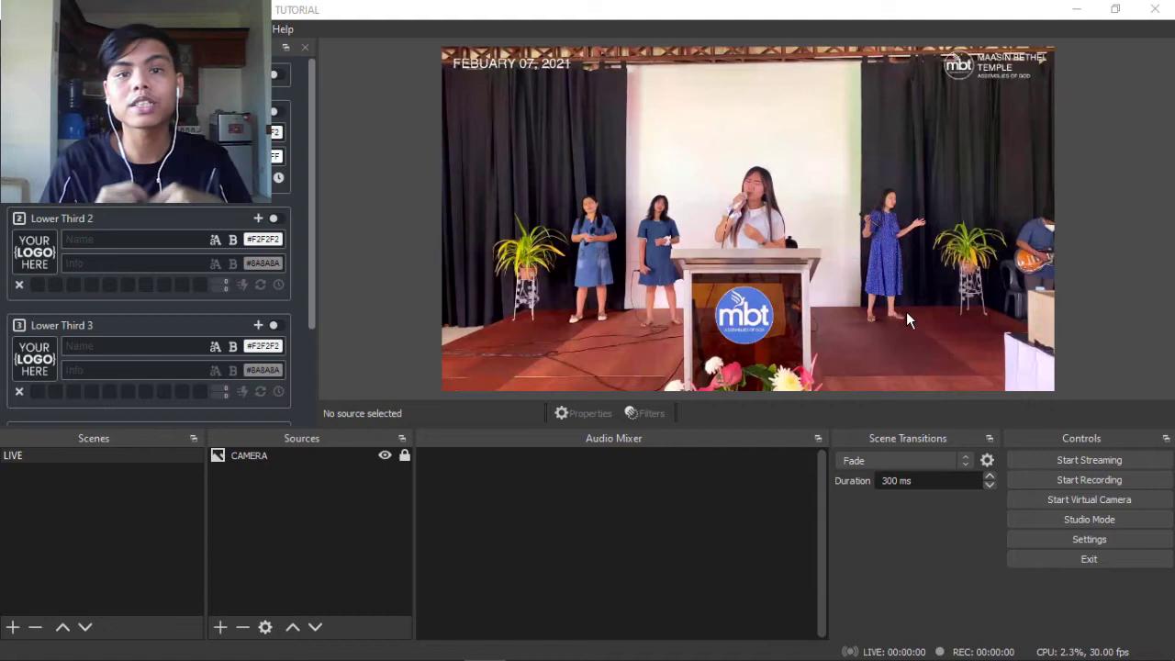
{"action": "mouse_move", "coordinate": [776, 383]}
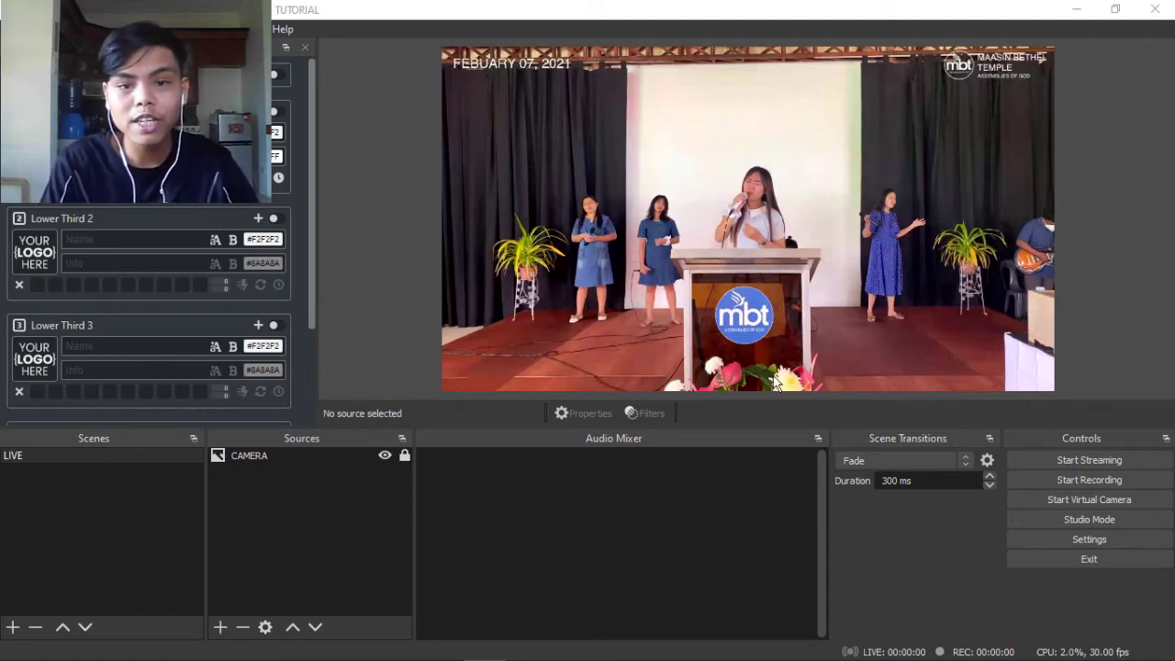
{"action": "mouse_move", "coordinate": [998, 355]}
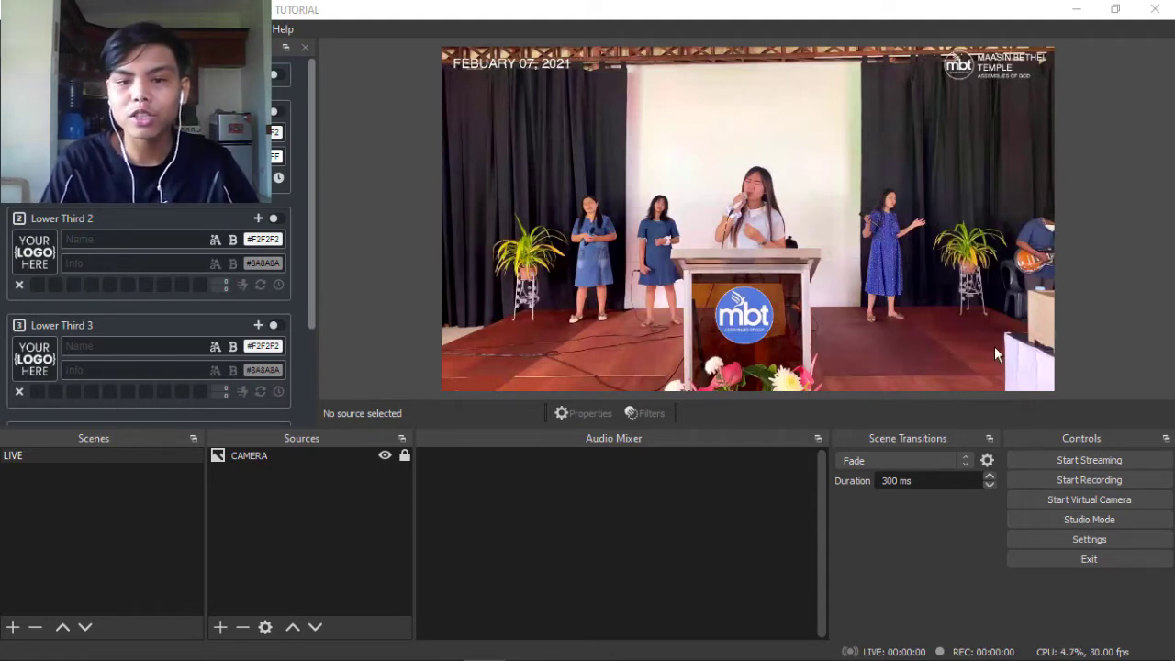
{"action": "mouse_move", "coordinate": [773, 353]}
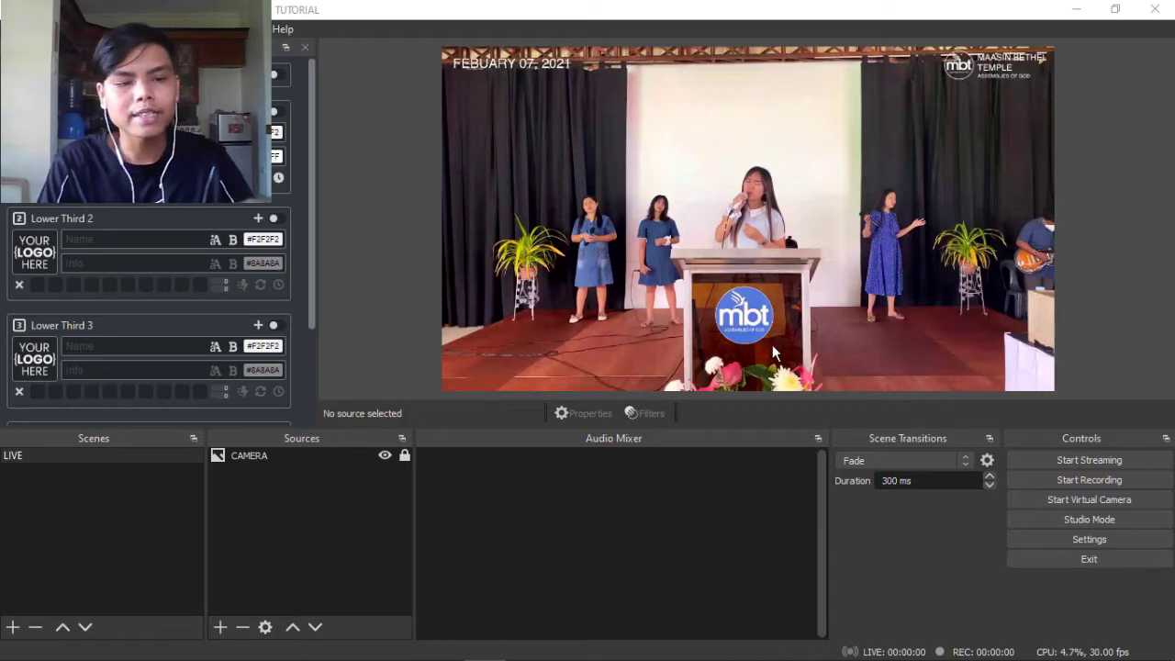
Step: Switch to the VideoPsalm agenda window showing the song 'Then Sings My Soul'
{"action": "key", "text": "alt+tab"}
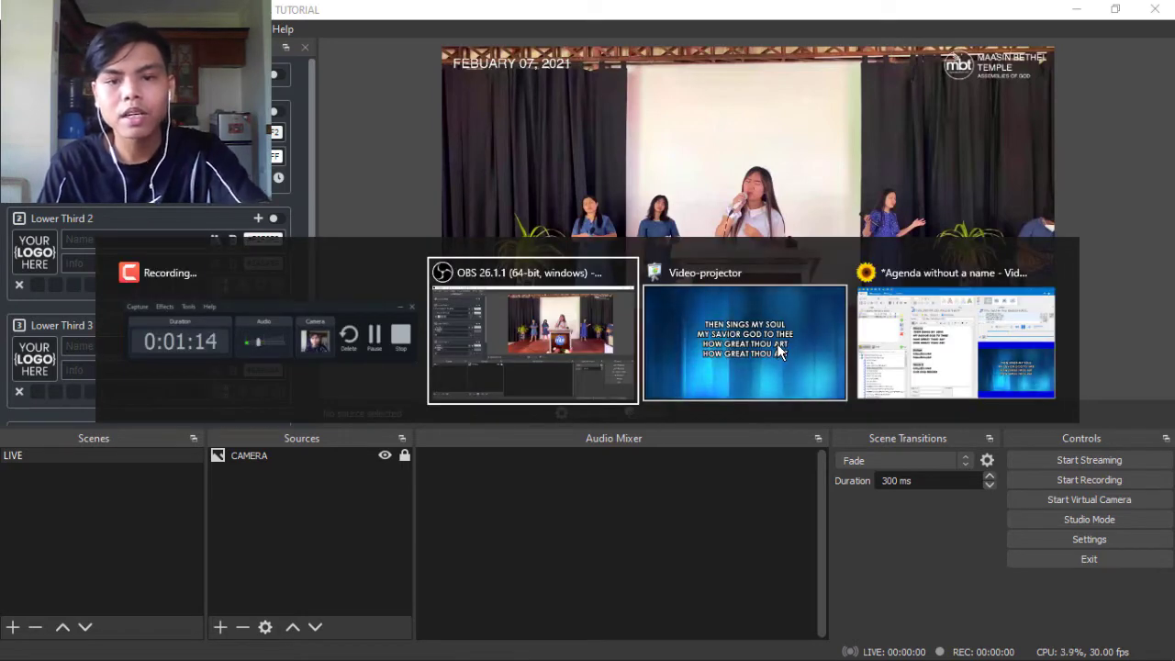
{"action": "left_click", "coordinate": [954, 342]}
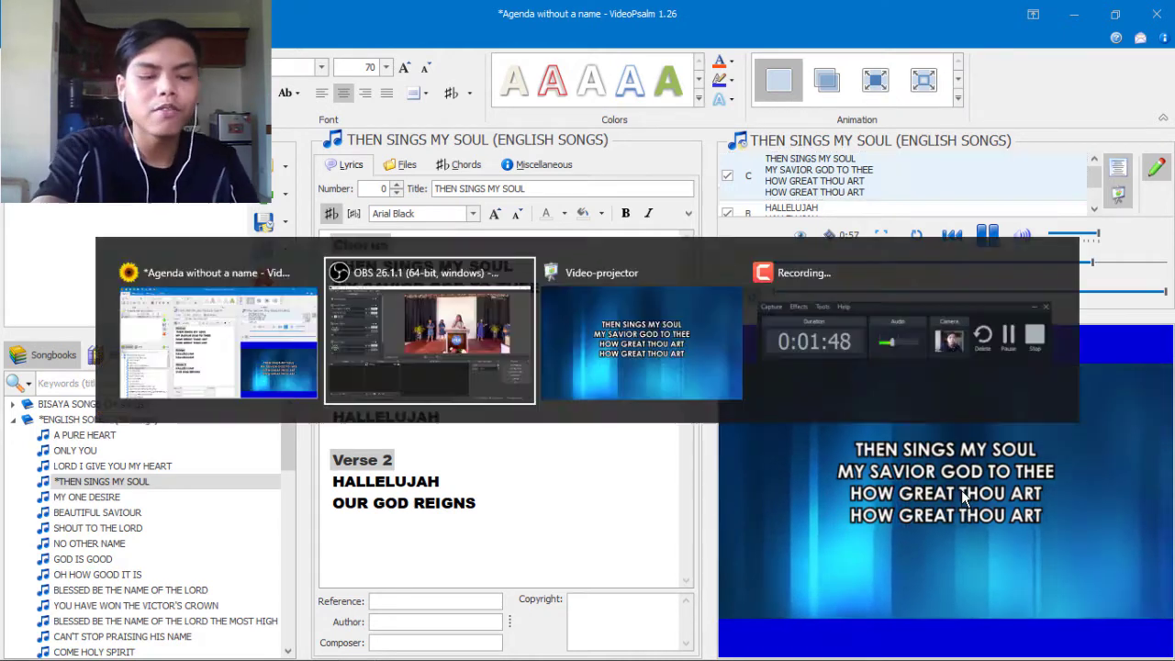
Step: Switch back to OBS Studio, where the LIVE scene shows the church camera feed
{"action": "left_click", "coordinate": [428, 333]}
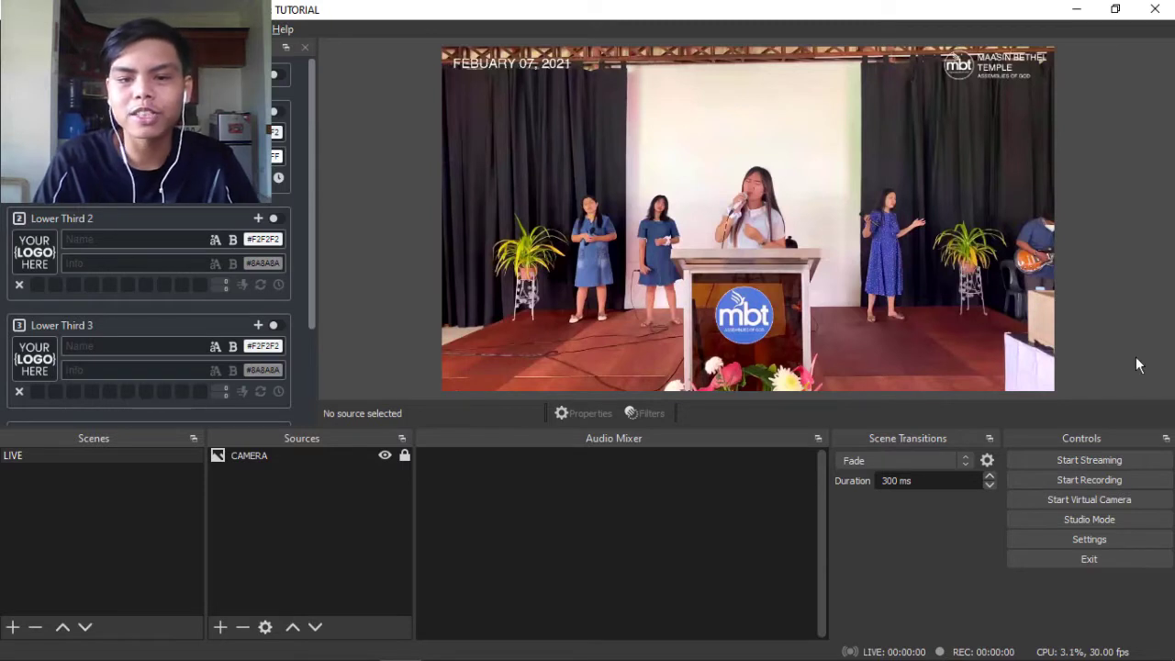
{"action": "mouse_move", "coordinate": [1128, 349]}
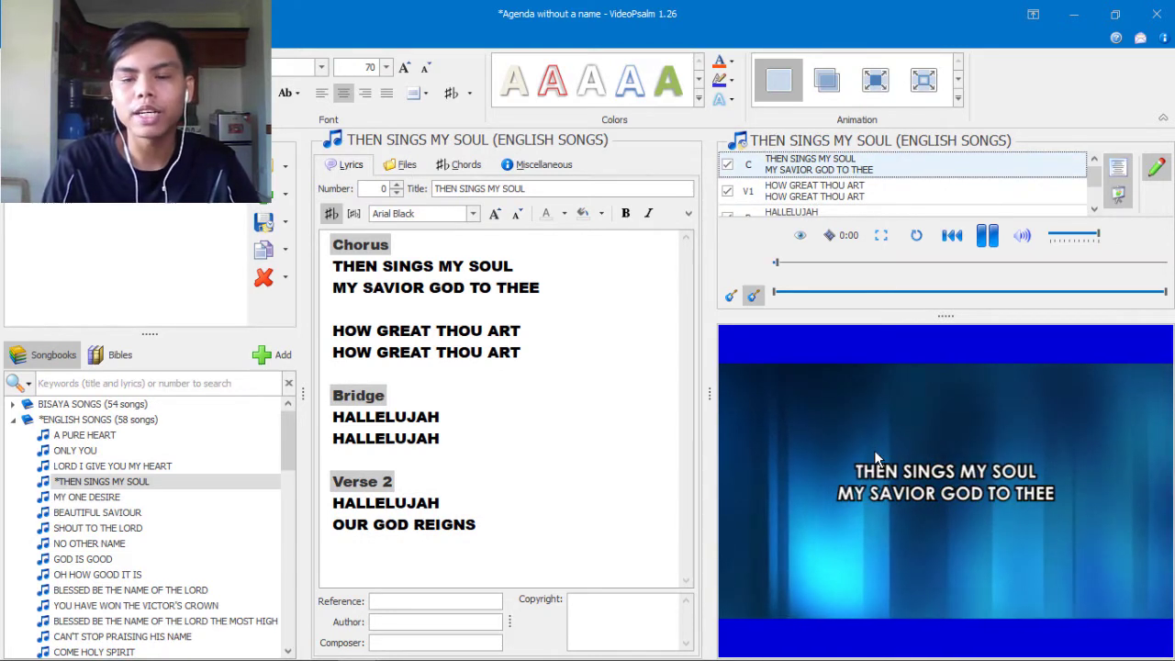
Step: Project the V1 'How Great Thou Art' slide, then return to OBS Studio
{"action": "left_click", "coordinate": [988, 236]}
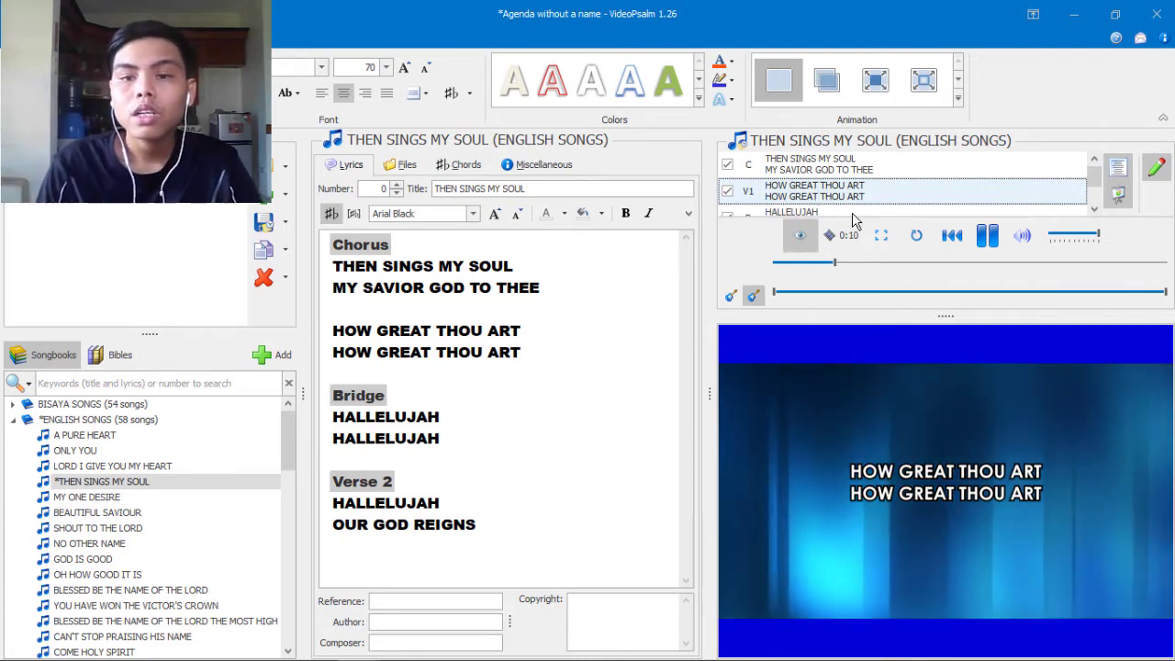
{"action": "key", "text": "alt+tab"}
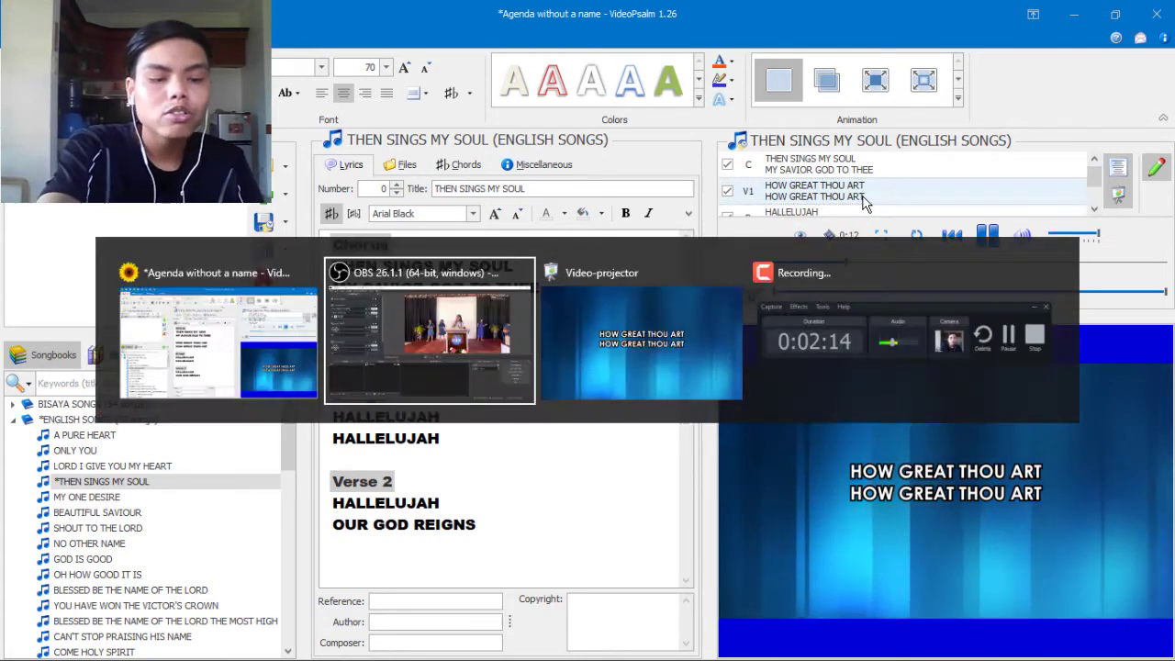
{"action": "left_click", "coordinate": [428, 331]}
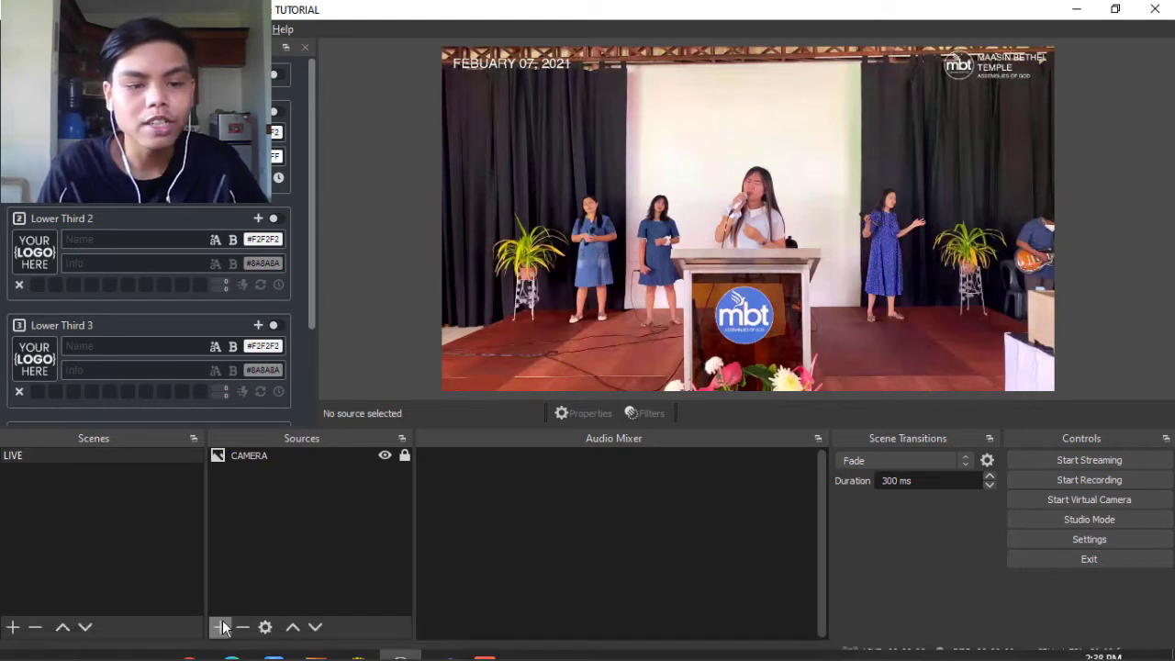
Step: Open the add-source list for the LIVE scene's Sources dock
{"action": "left_click", "coordinate": [220, 627]}
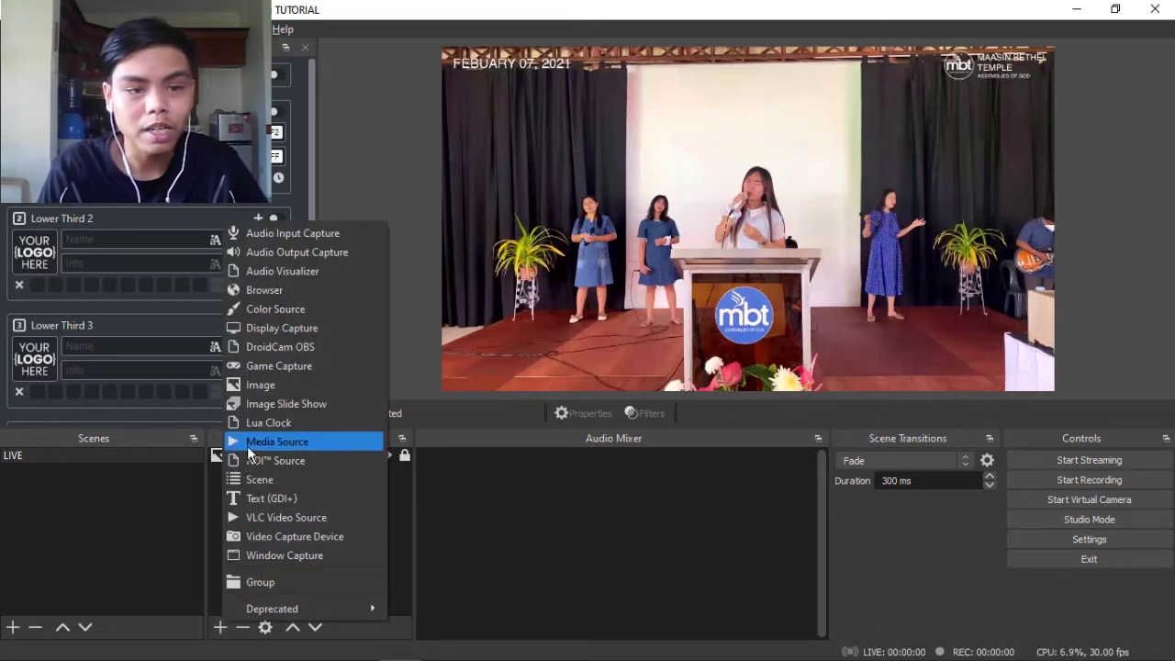
{"action": "mouse_move", "coordinate": [285, 404]}
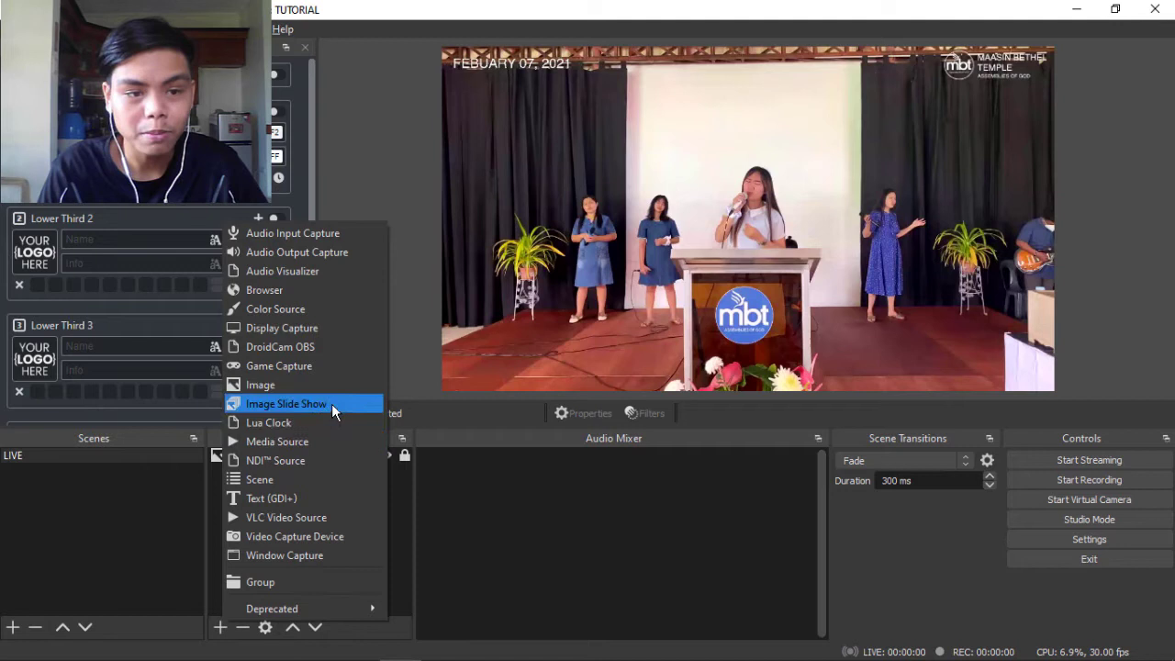
{"action": "mouse_move", "coordinate": [321, 479]}
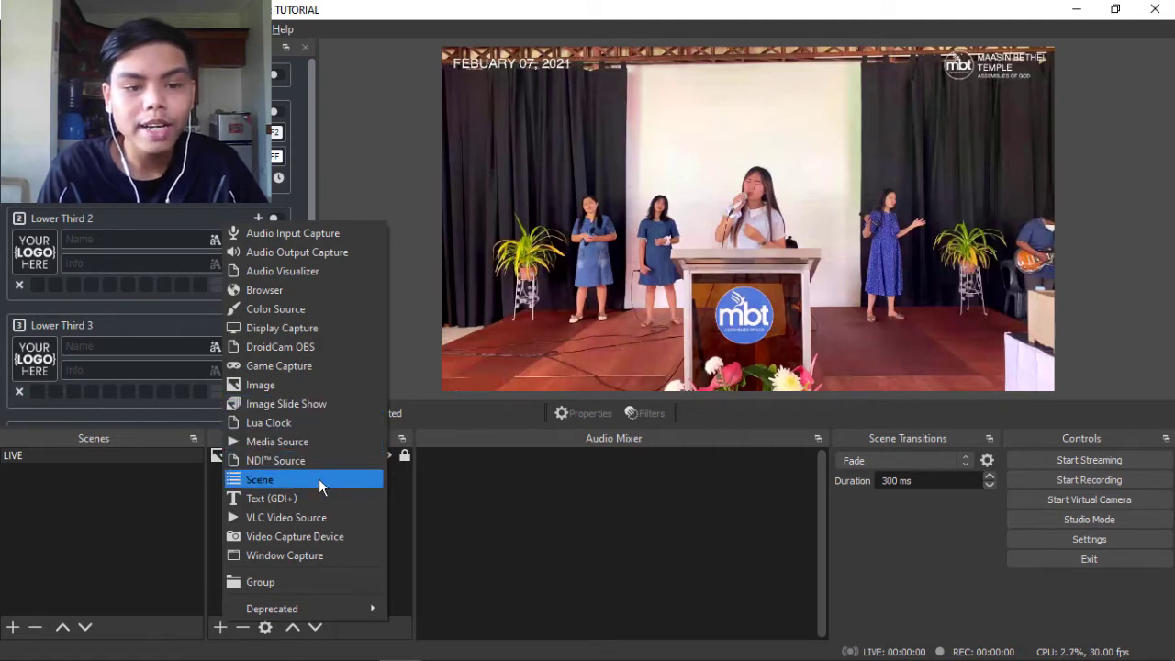
{"action": "mouse_move", "coordinate": [321, 346]}
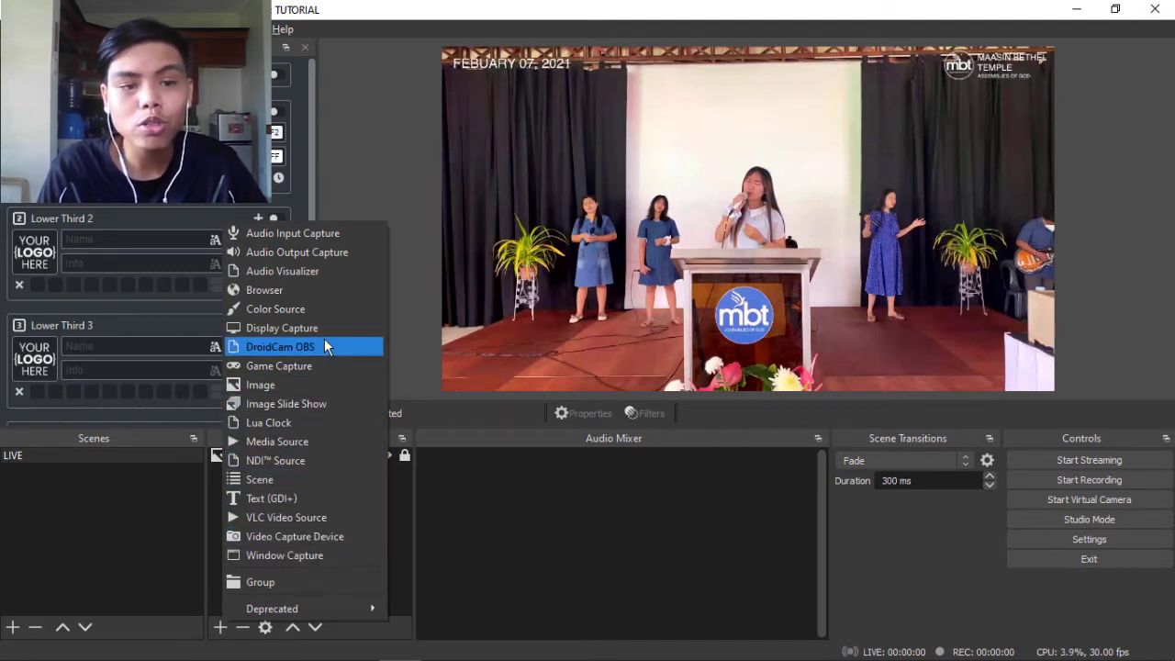
Step: Add a Display Capture source of Display 1 above CAMERA
{"action": "left_click", "coordinate": [280, 346]}
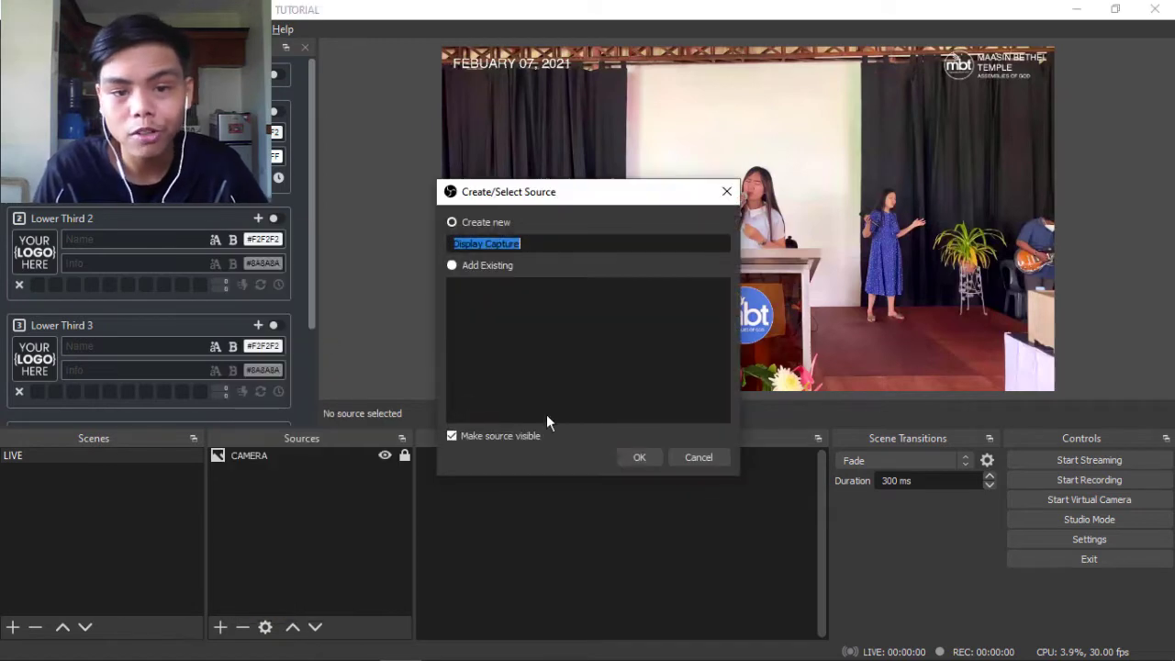
{"action": "left_click", "coordinate": [639, 457]}
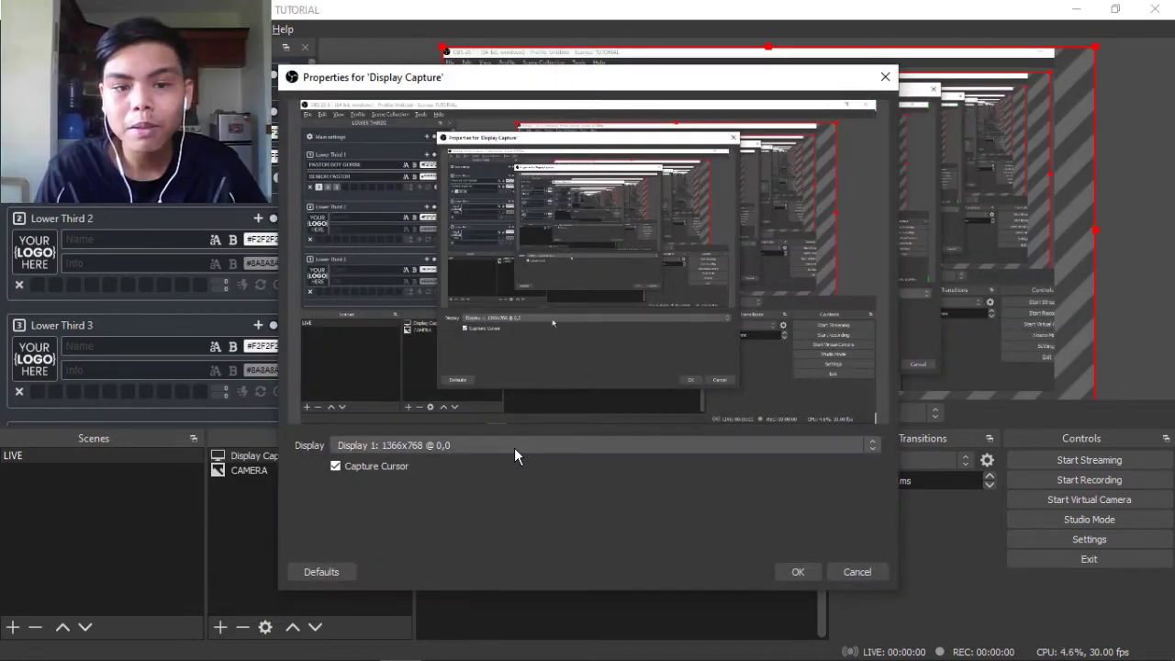
{"action": "mouse_move", "coordinate": [487, 457]}
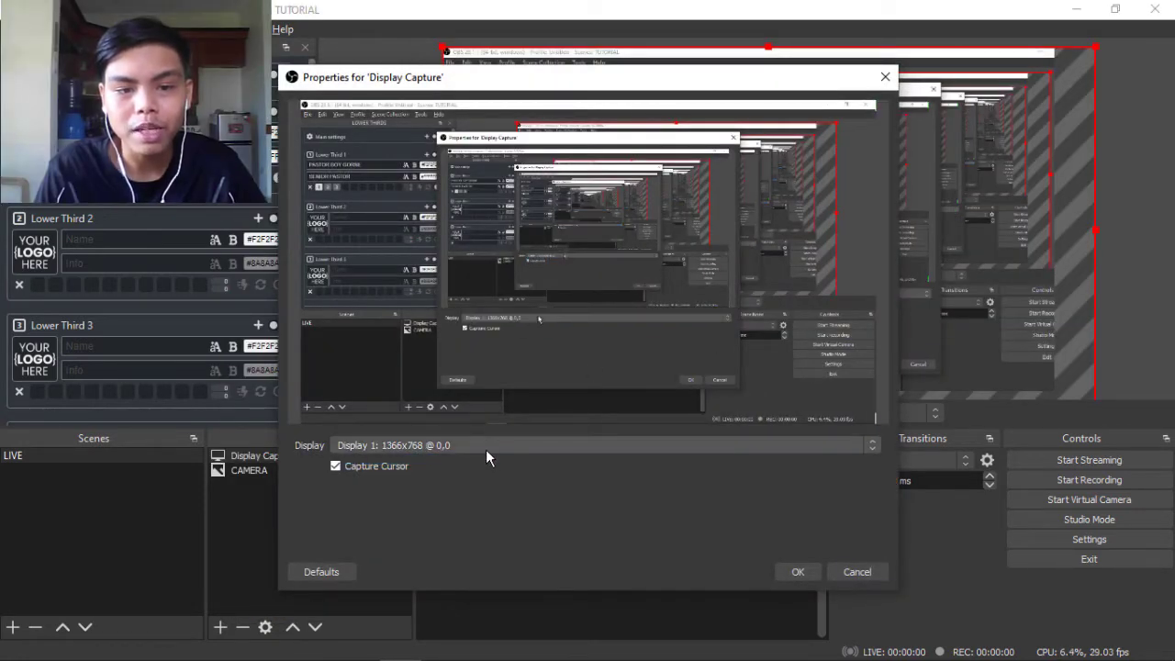
{"action": "mouse_move", "coordinate": [486, 491]}
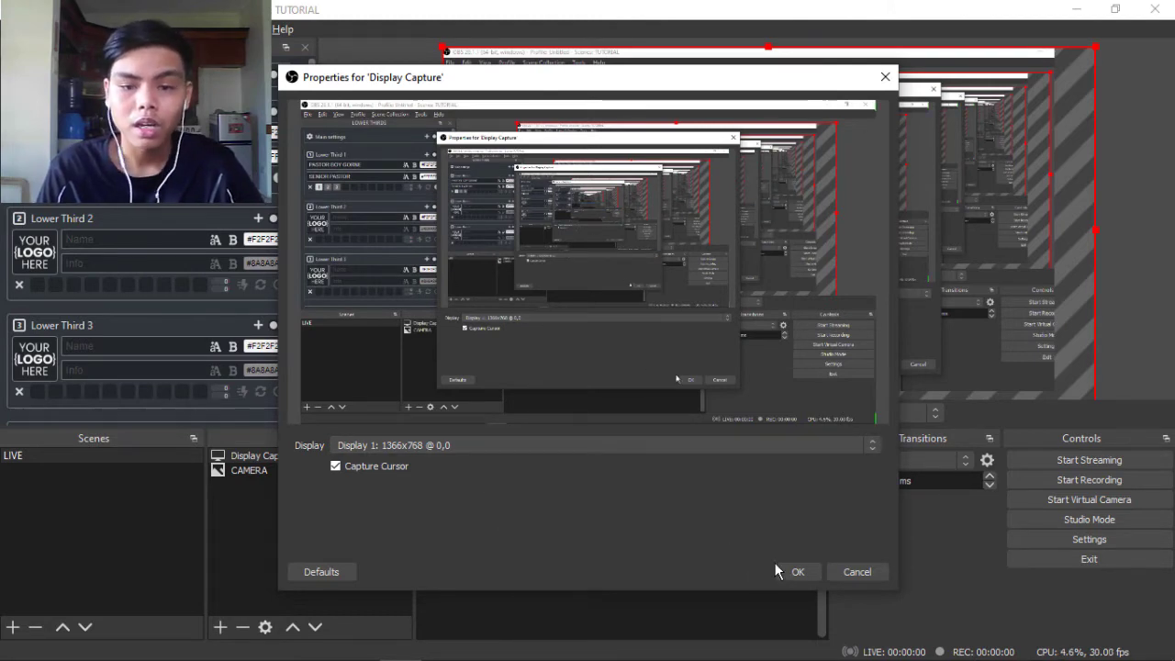
{"action": "left_click", "coordinate": [797, 570]}
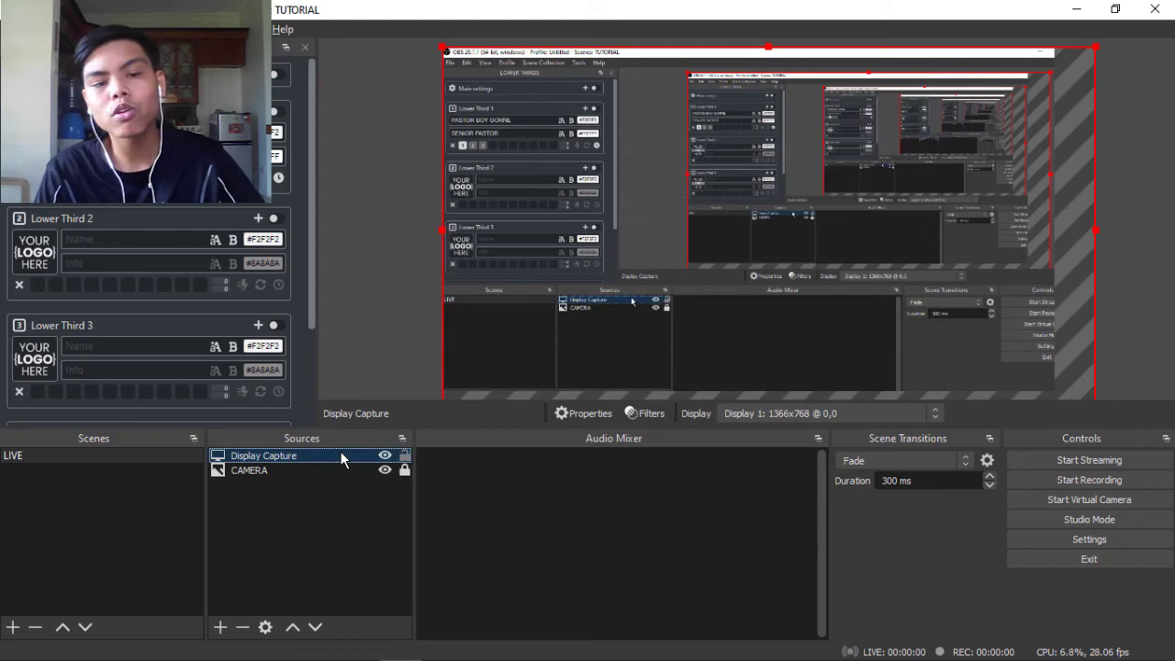
{"action": "mouse_move", "coordinate": [335, 465]}
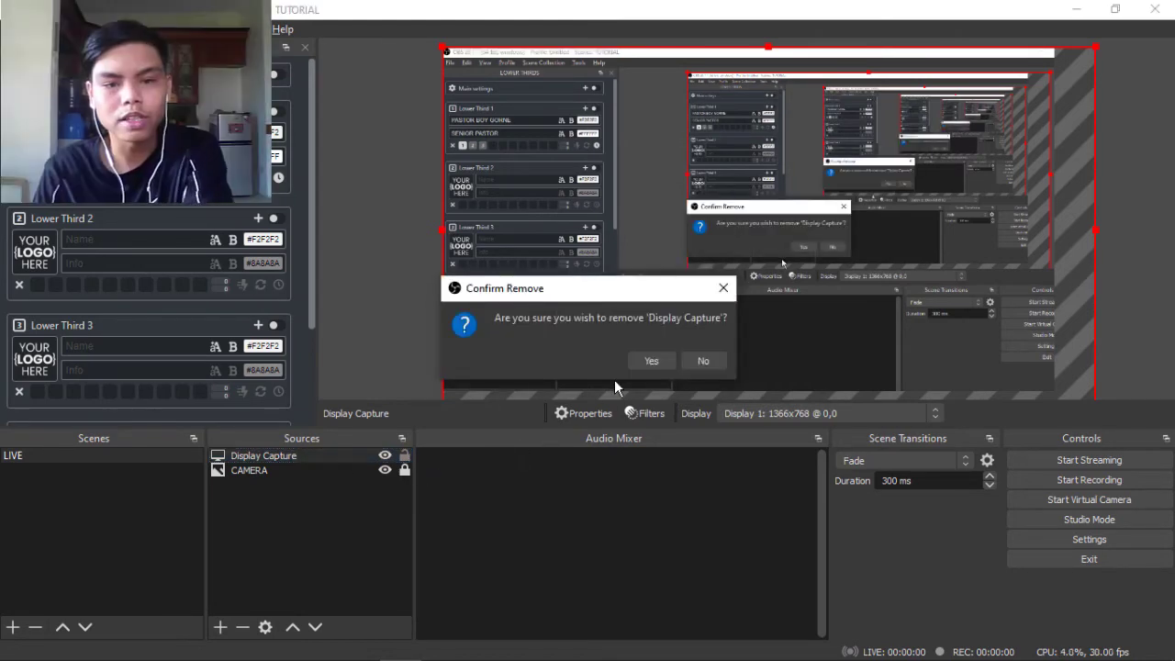
Step: Remove Display Capture and start a new Window Capture source named 'lyrics'
{"action": "left_click", "coordinate": [651, 360]}
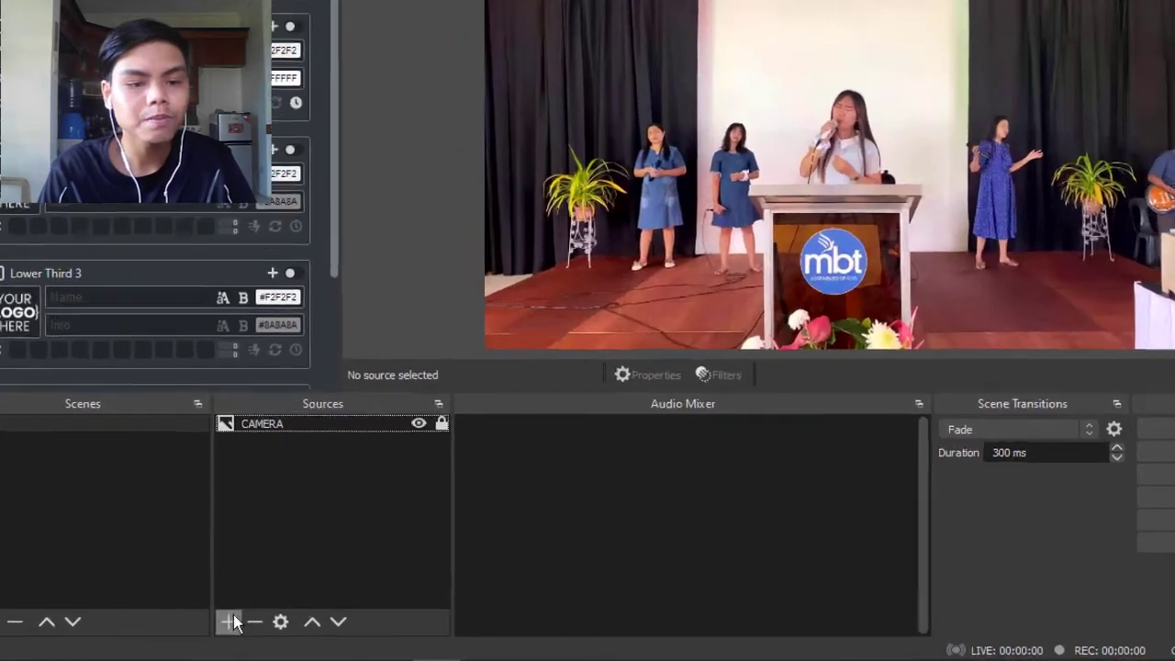
{"action": "left_click", "coordinate": [231, 621]}
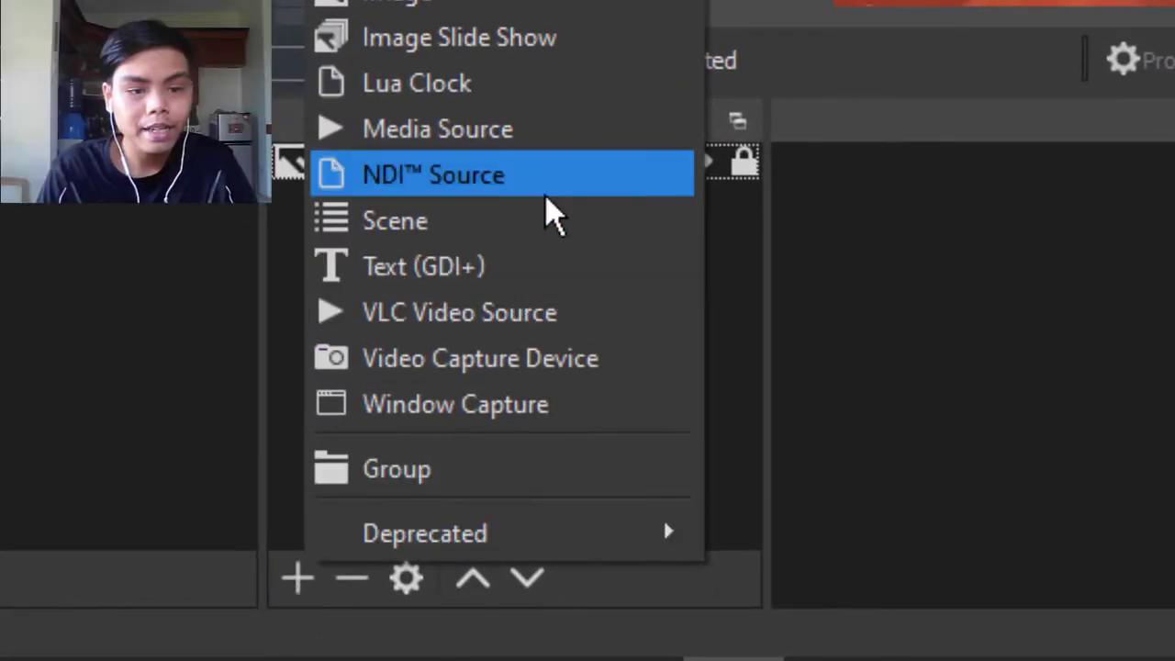
{"action": "left_click", "coordinate": [455, 404]}
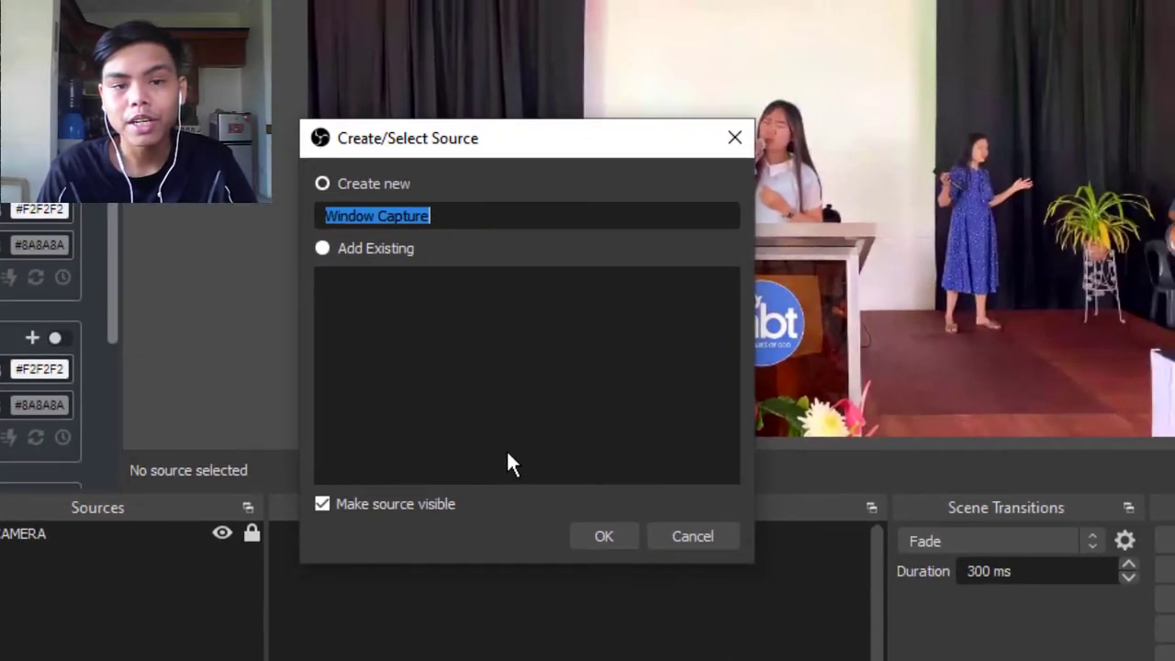
{"action": "type", "text": "lyri"}
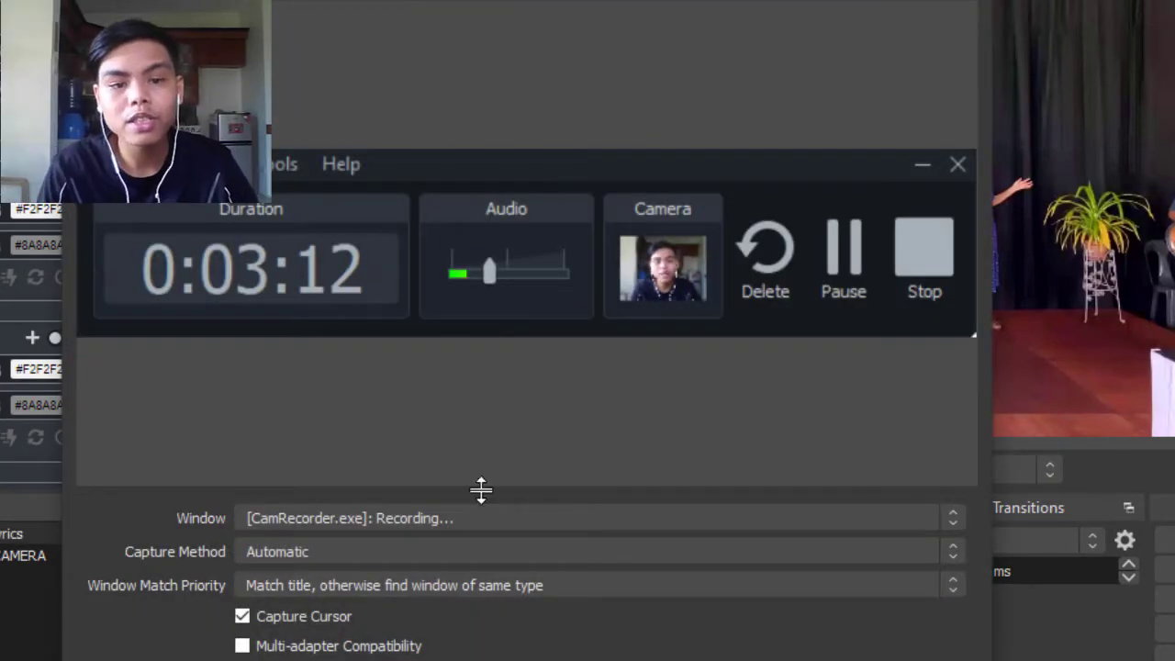
Step: Set the lyrics source to capture [VideoPsalm.exe]: Video-projector and confirm
{"action": "left_click", "coordinate": [952, 518]}
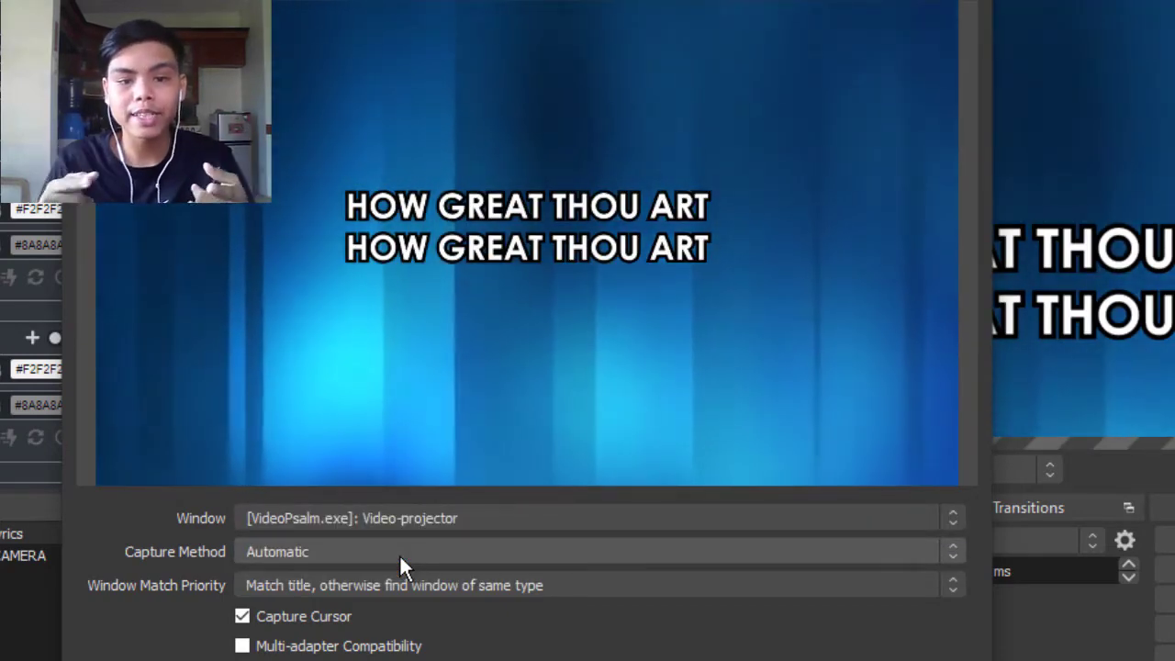
{"action": "mouse_move", "coordinate": [414, 517]}
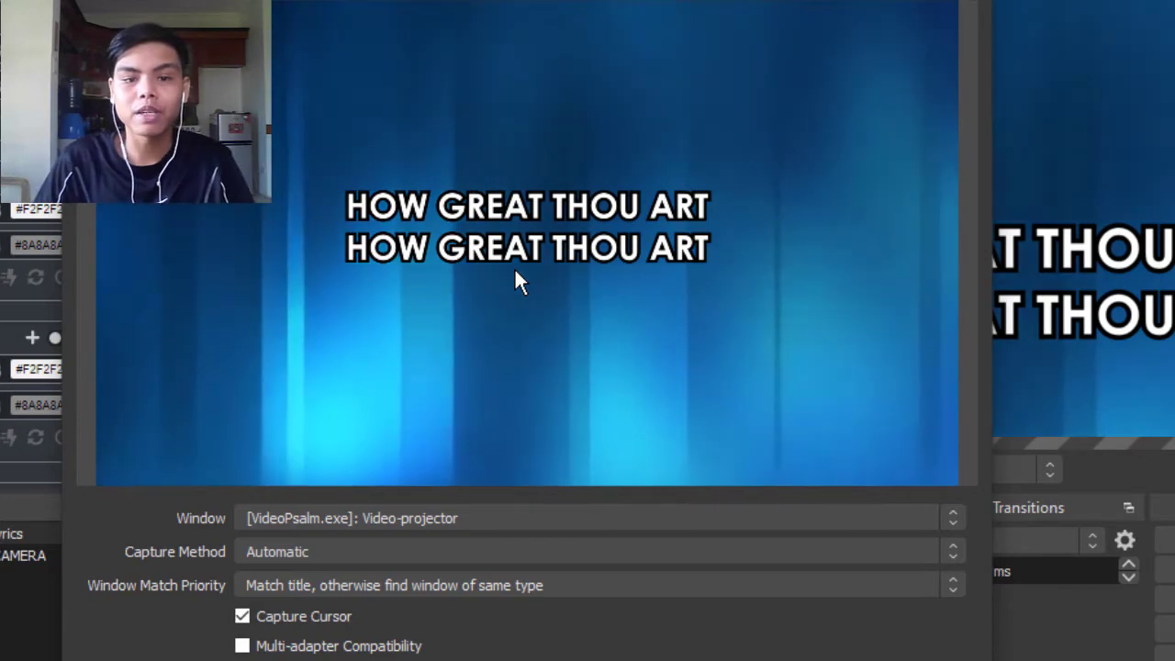
{"action": "left_click", "coordinate": [952, 517]}
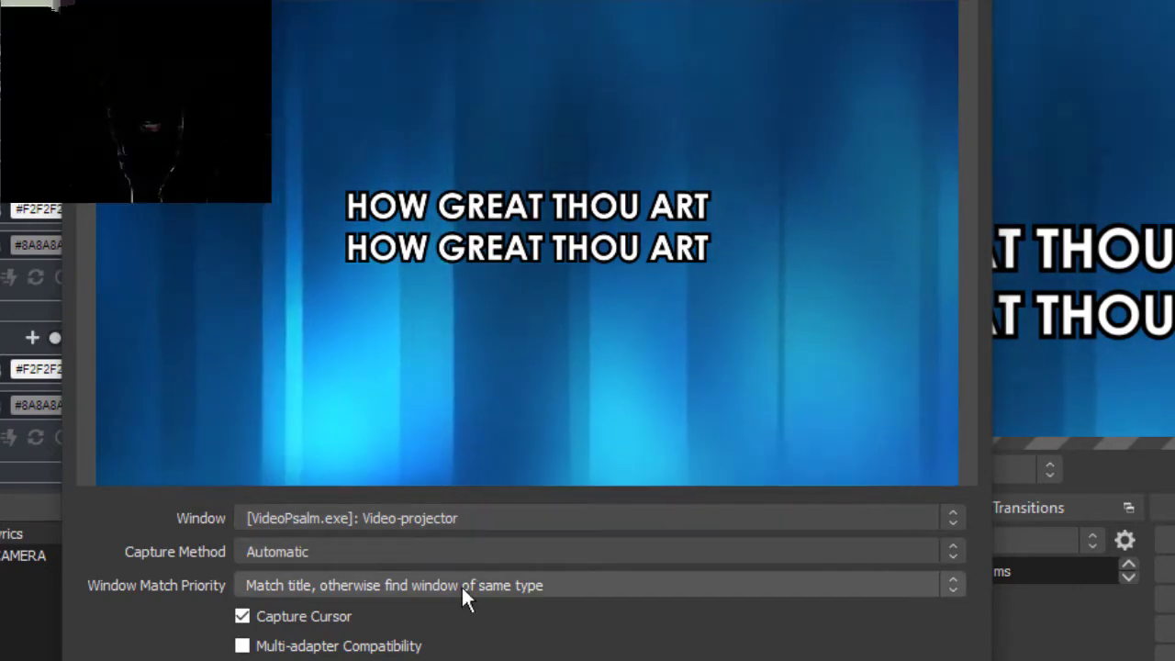
{"action": "left_click", "coordinate": [242, 615]}
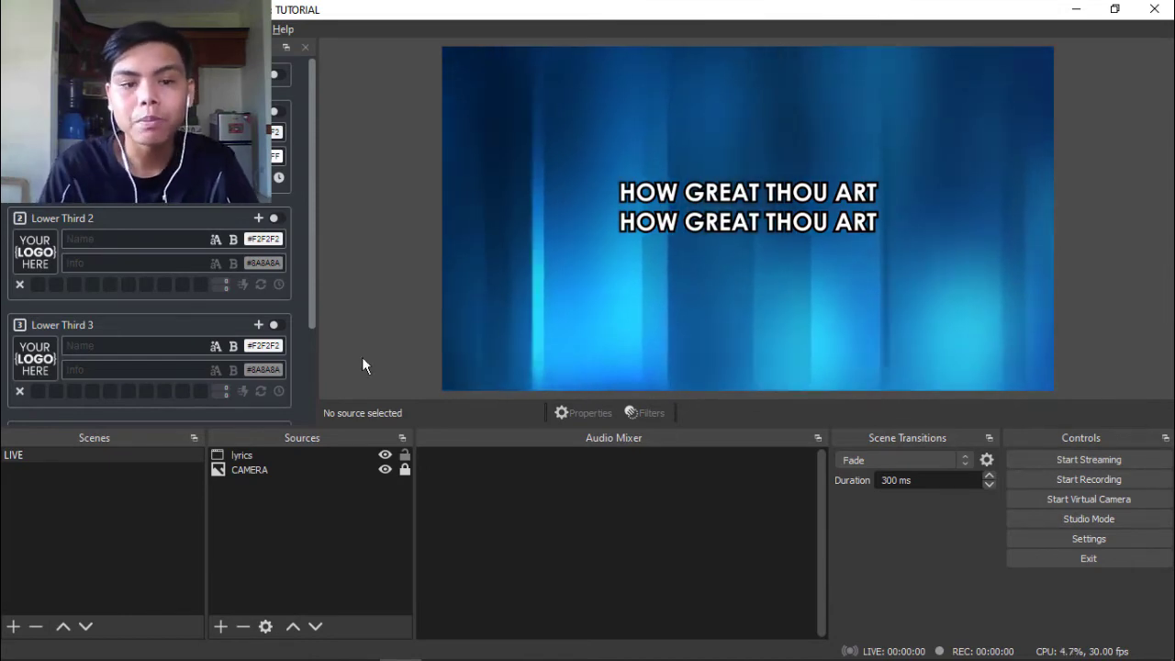
Step: Set lyrics scale filtering to Point and crop its top into a bottom strip
{"action": "left_click", "coordinate": [242, 455]}
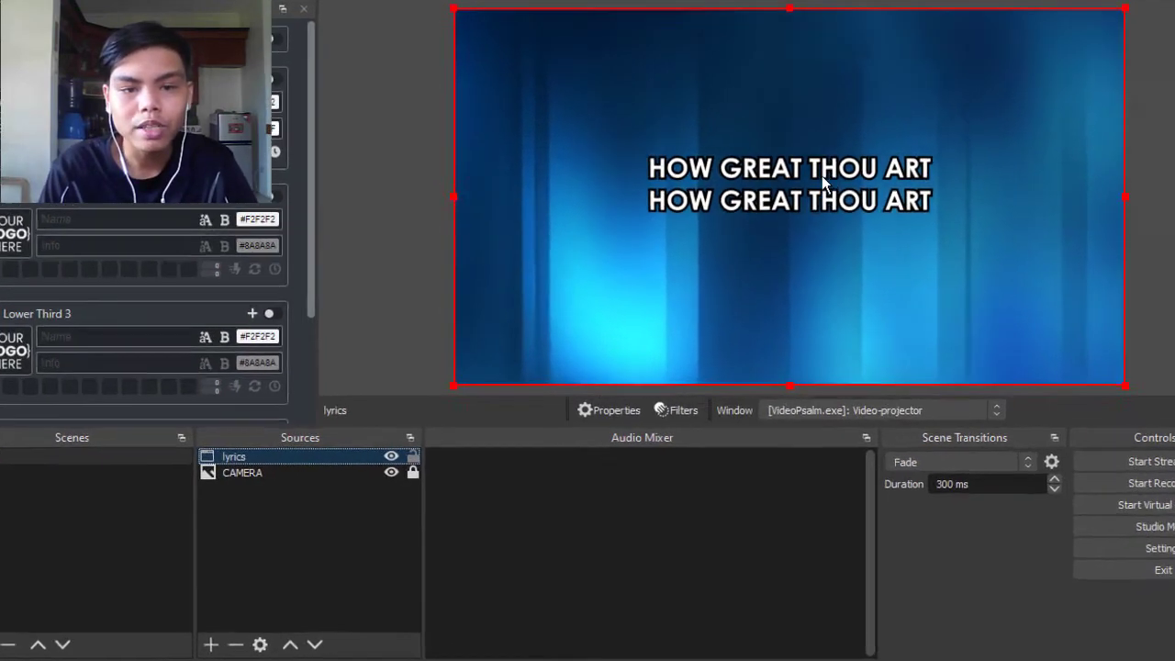
{"action": "right_click", "coordinate": [234, 456]}
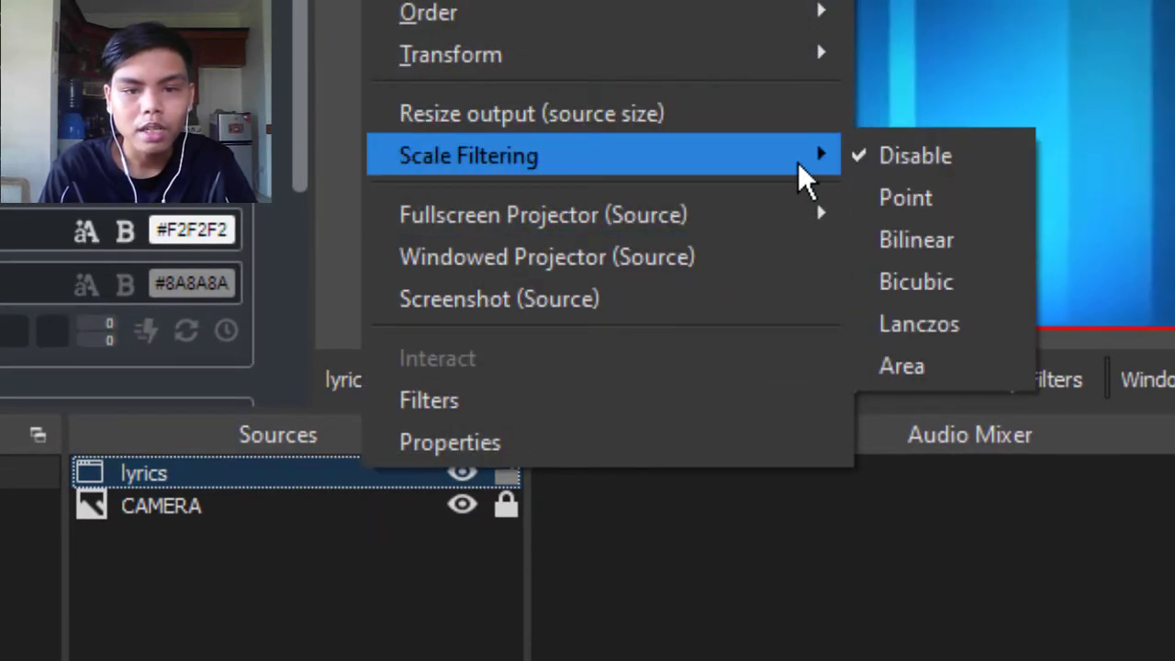
{"action": "mouse_move", "coordinate": [905, 196]}
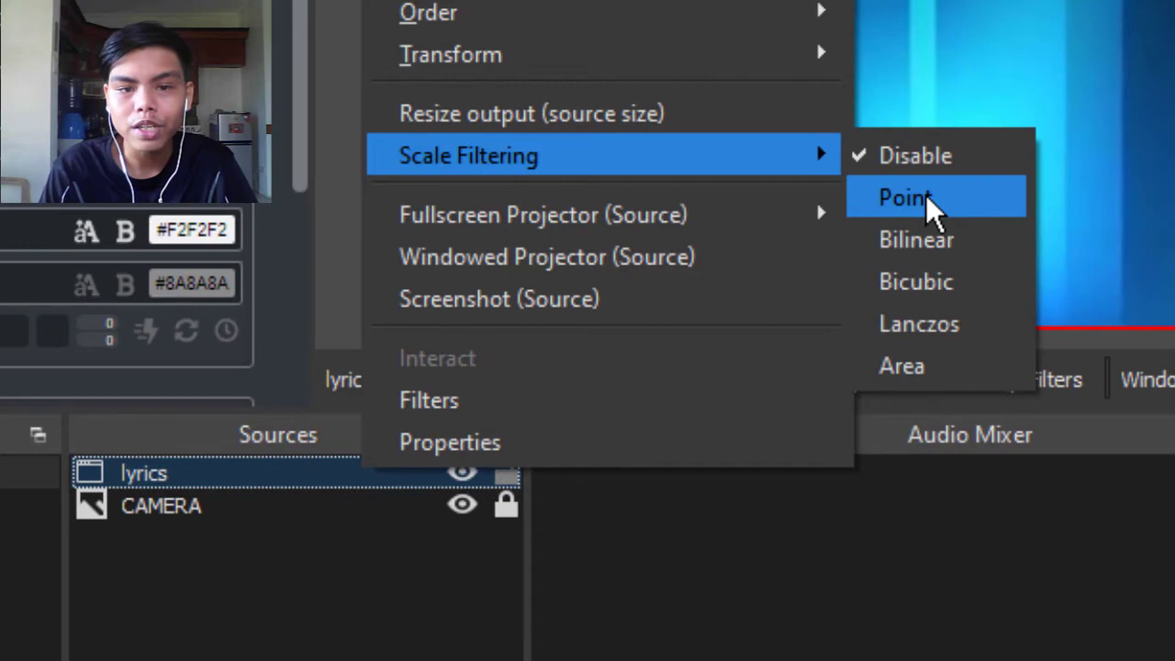
{"action": "left_click", "coordinate": [905, 196]}
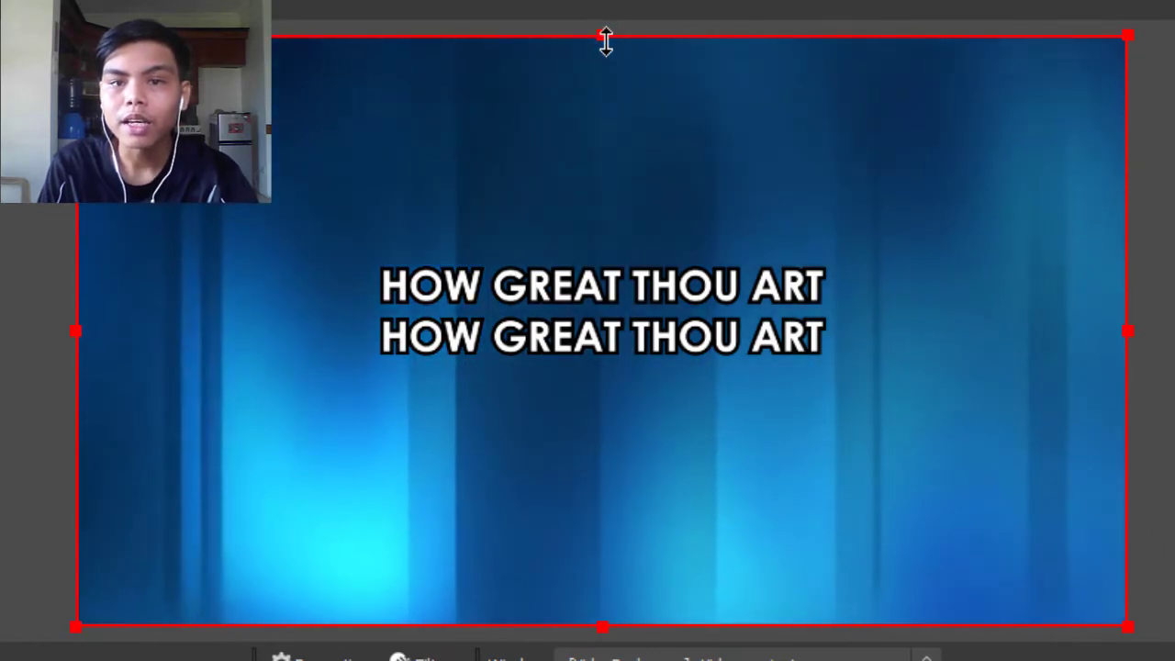
{"action": "left_click_drag", "start_coordinate": [603, 39], "coordinate": [603, 208]}
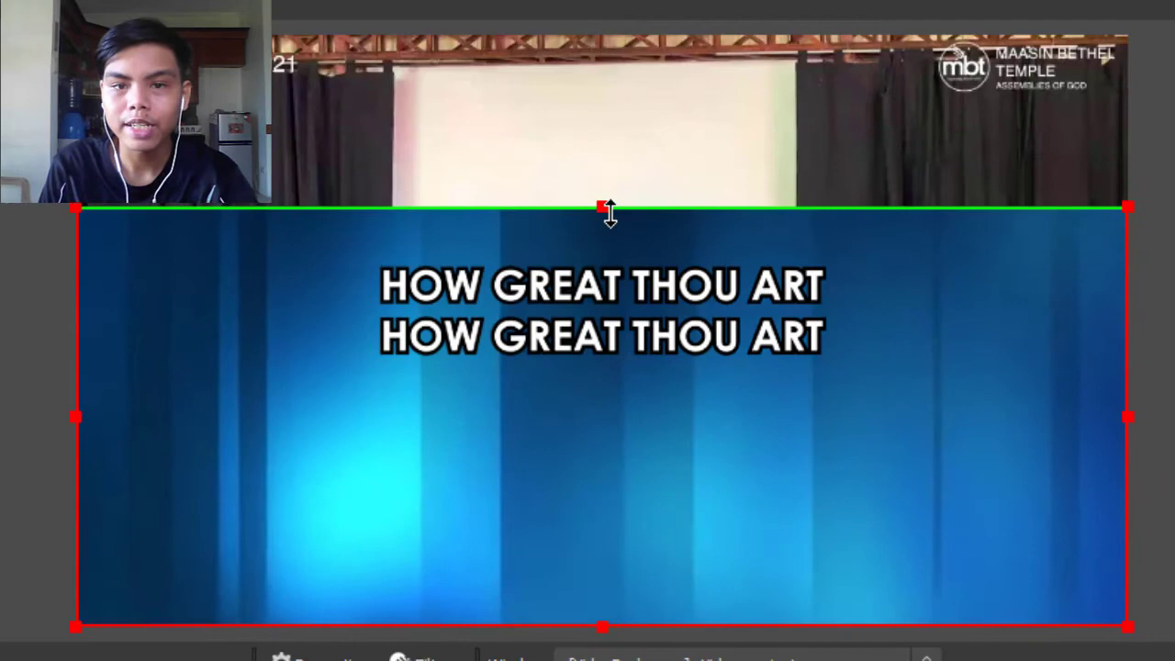
{"action": "left_click_drag", "start_coordinate": [604, 208], "coordinate": [613, 249]}
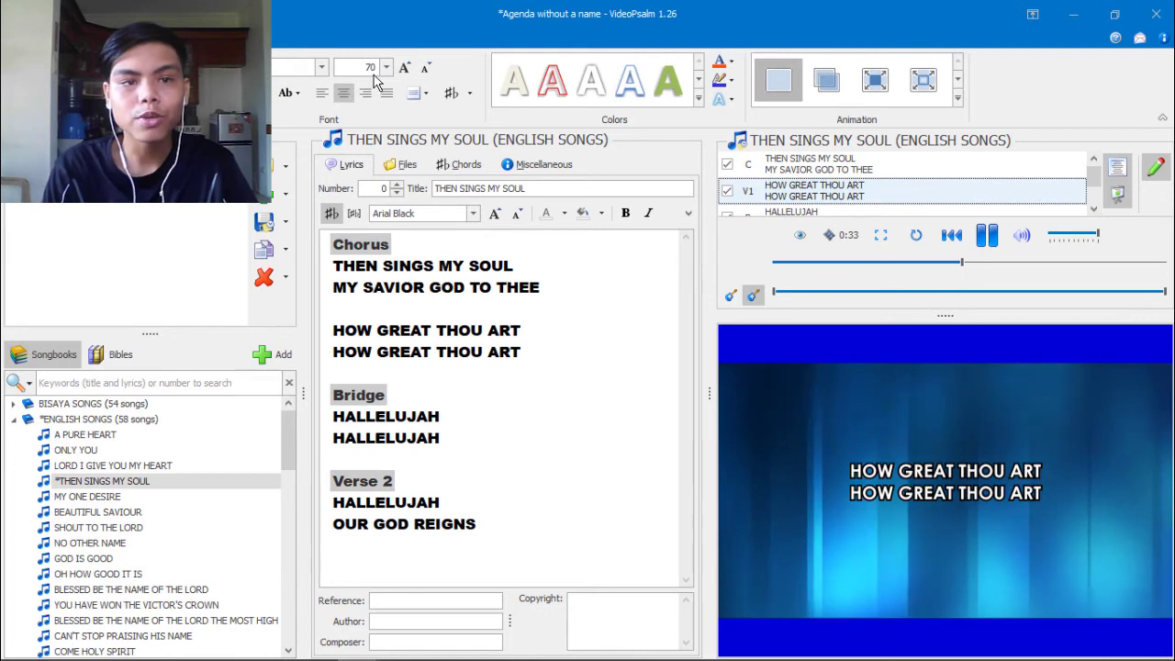
Step: Append 'hahahah…' test text after 'MY SAVIOR GOD TO THEE' in the chorus
{"action": "left_click", "coordinate": [541, 287]}
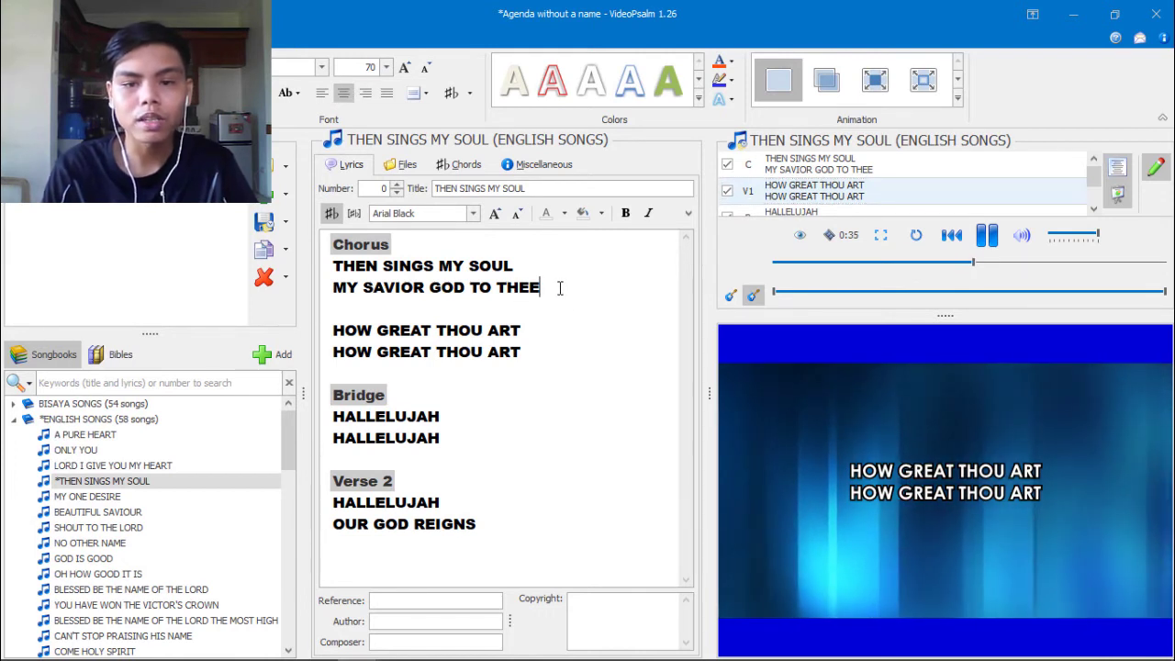
{"action": "type", "text": "hahahah"}
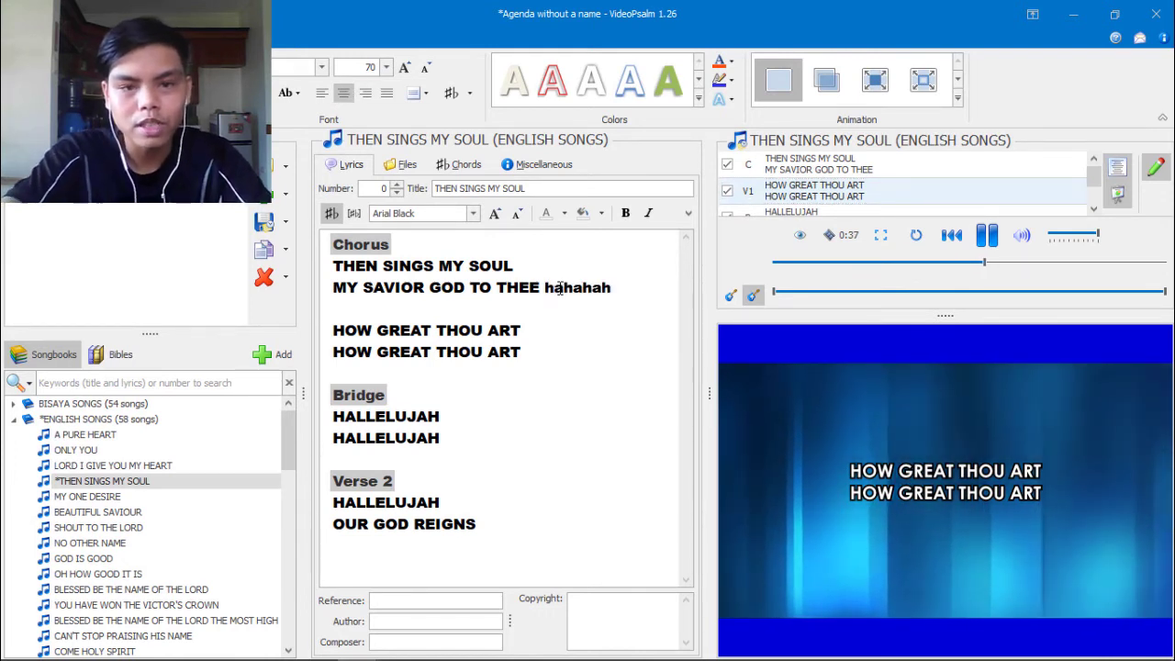
{"action": "type", "text": "hahahahahahahahaha"}
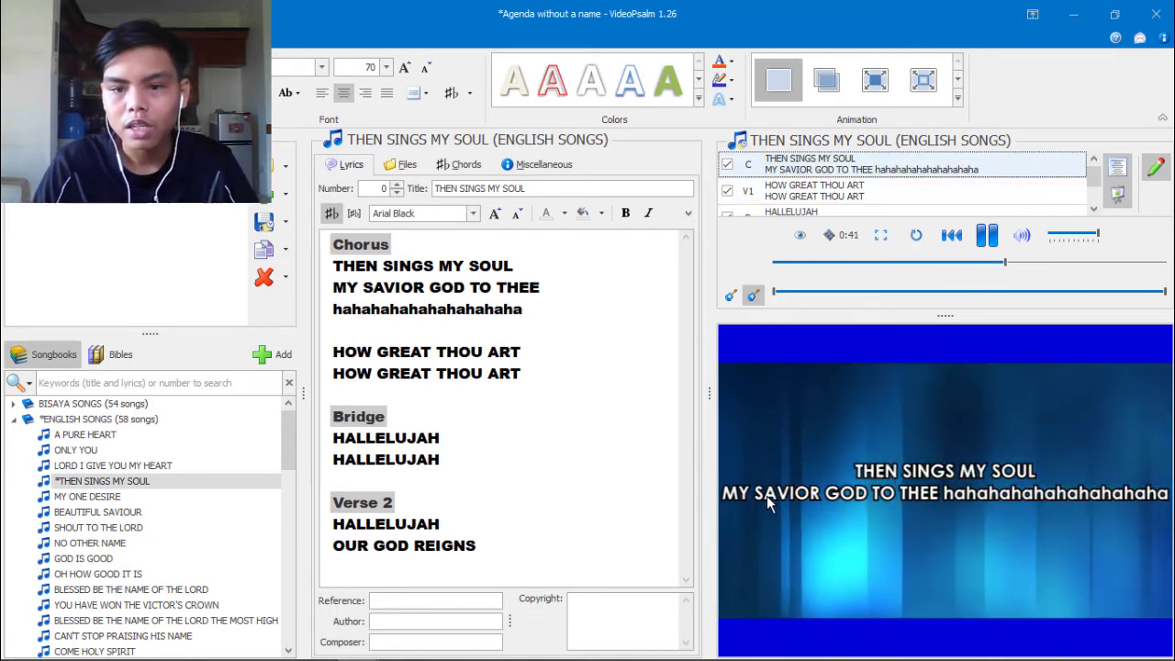
{"action": "mouse_move", "coordinate": [743, 515]}
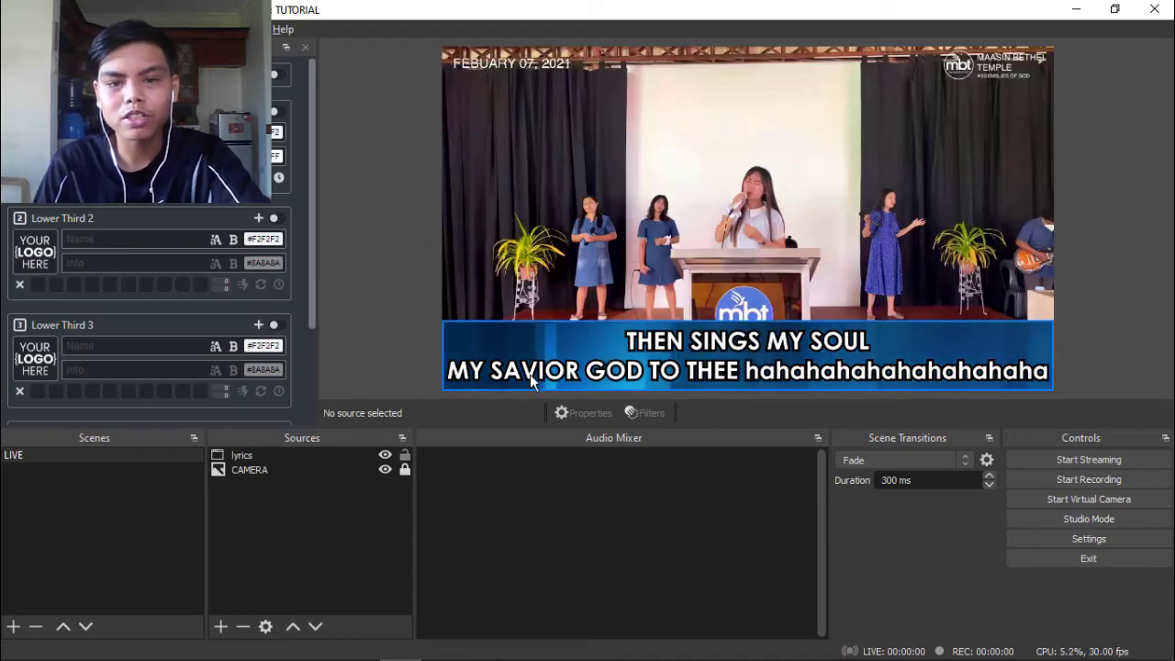
Step: Check the edited chorus in OBS, then switch back to VideoPsalm
{"action": "key", "text": "alt+tab"}
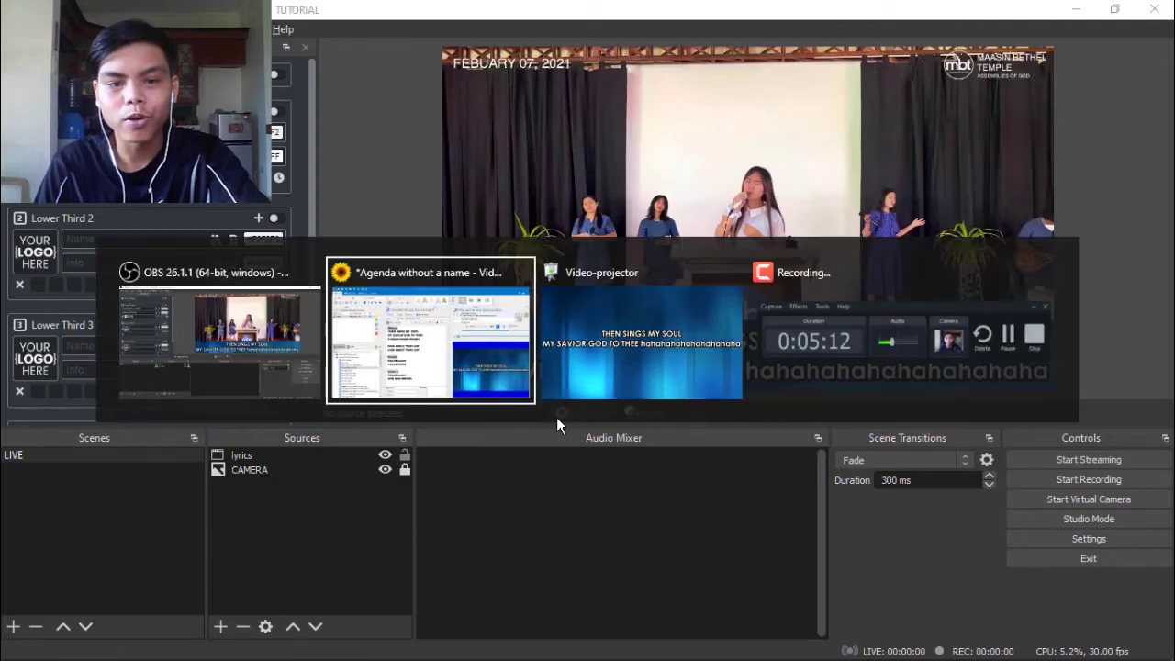
{"action": "left_click", "coordinate": [429, 330]}
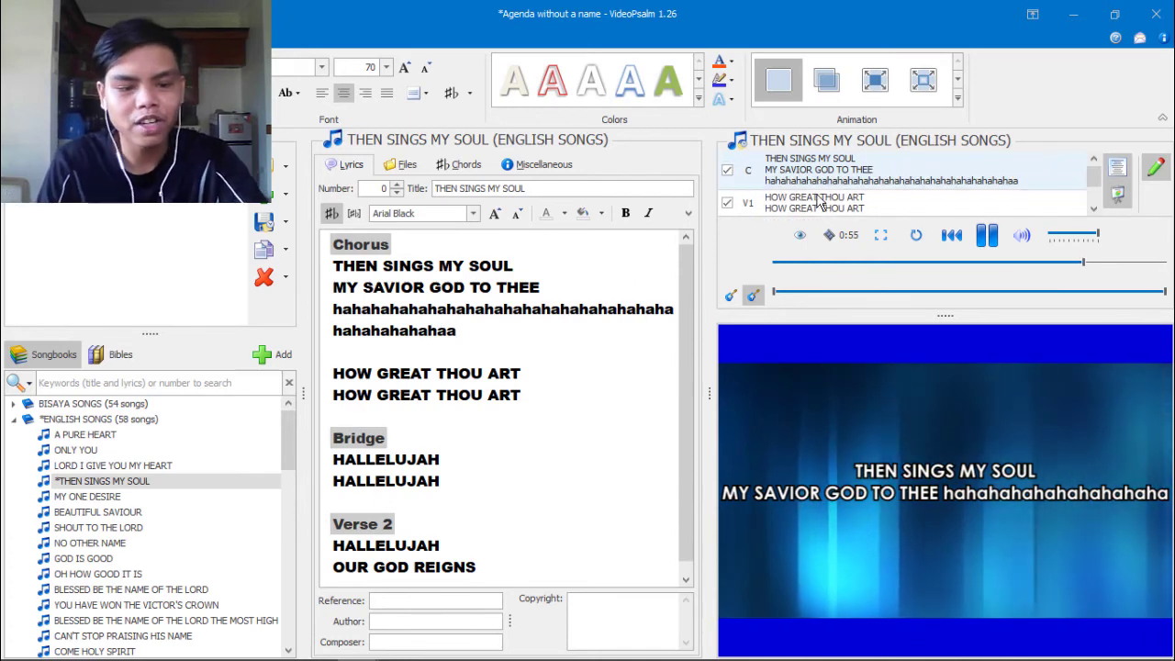
{"action": "left_click", "coordinate": [814, 201]}
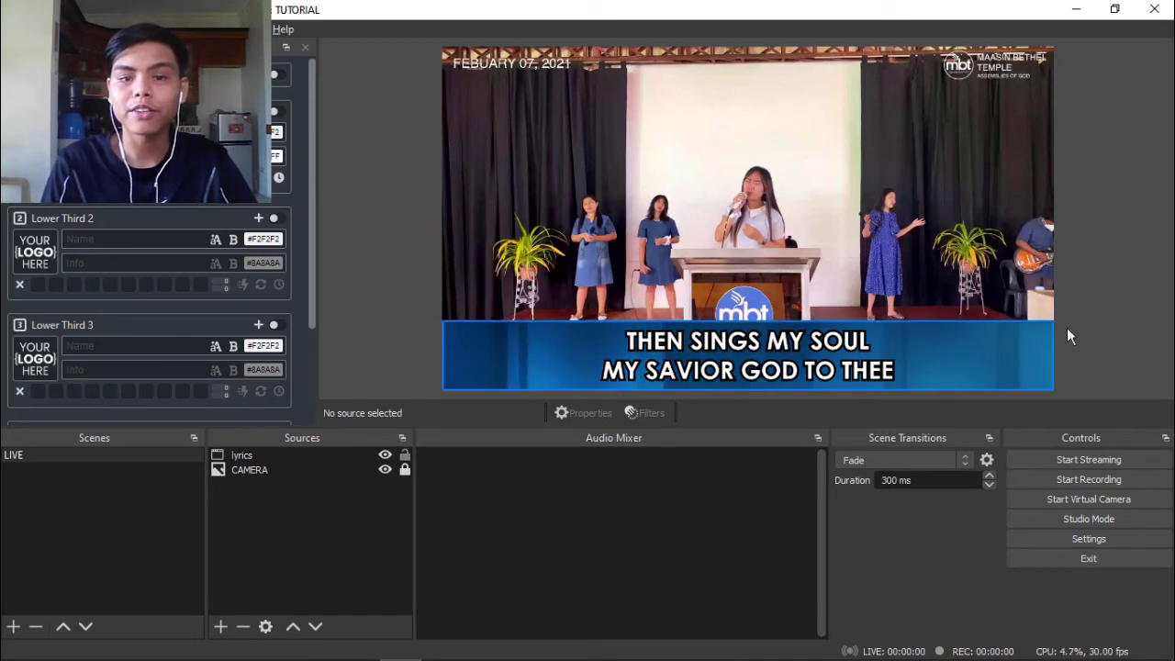
{"action": "mouse_move", "coordinate": [1097, 320]}
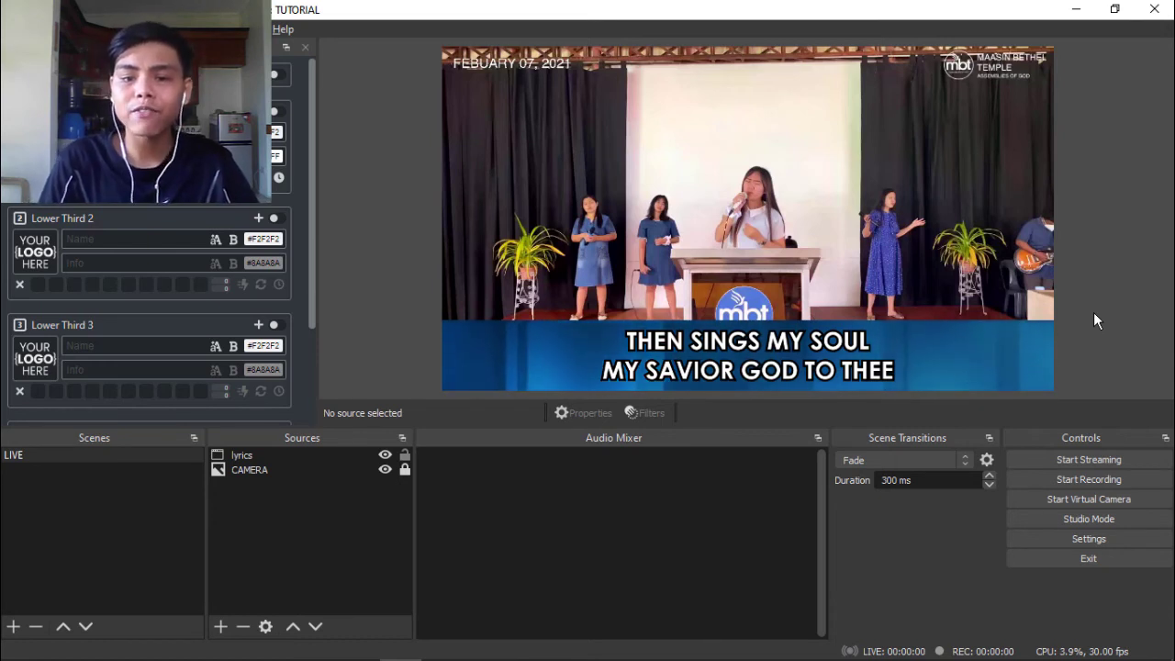
{"action": "mouse_move", "coordinate": [751, 384]}
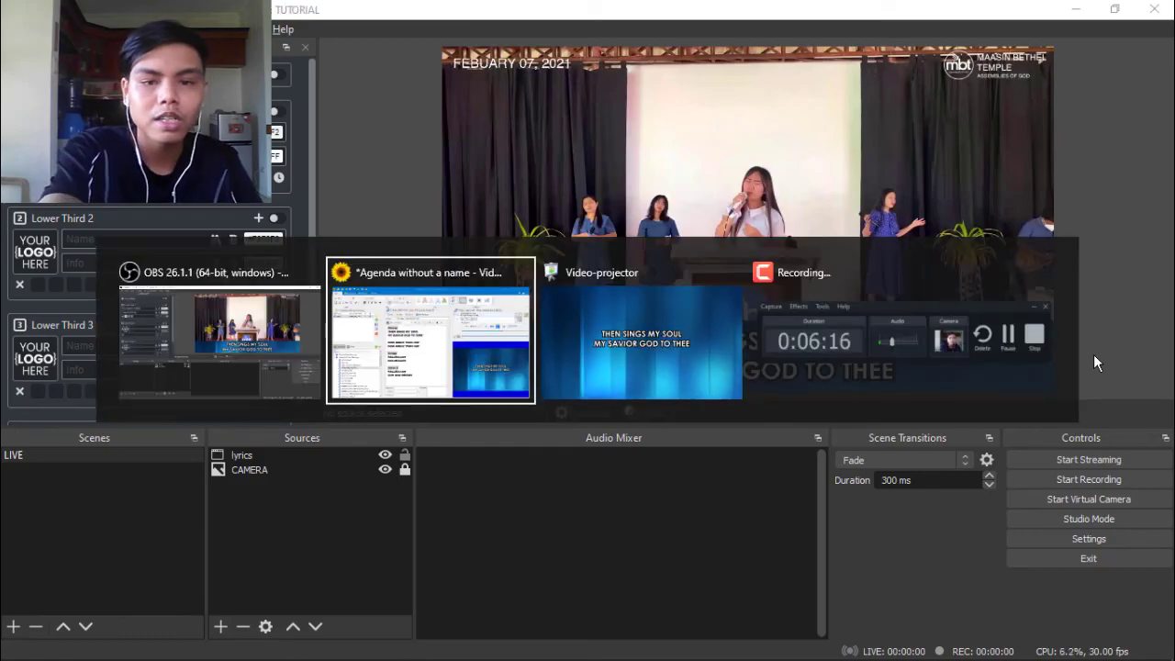
Step: In VideoPsalm, set the lyrics background to the green leaf video thumbnail
{"action": "left_click", "coordinate": [429, 331]}
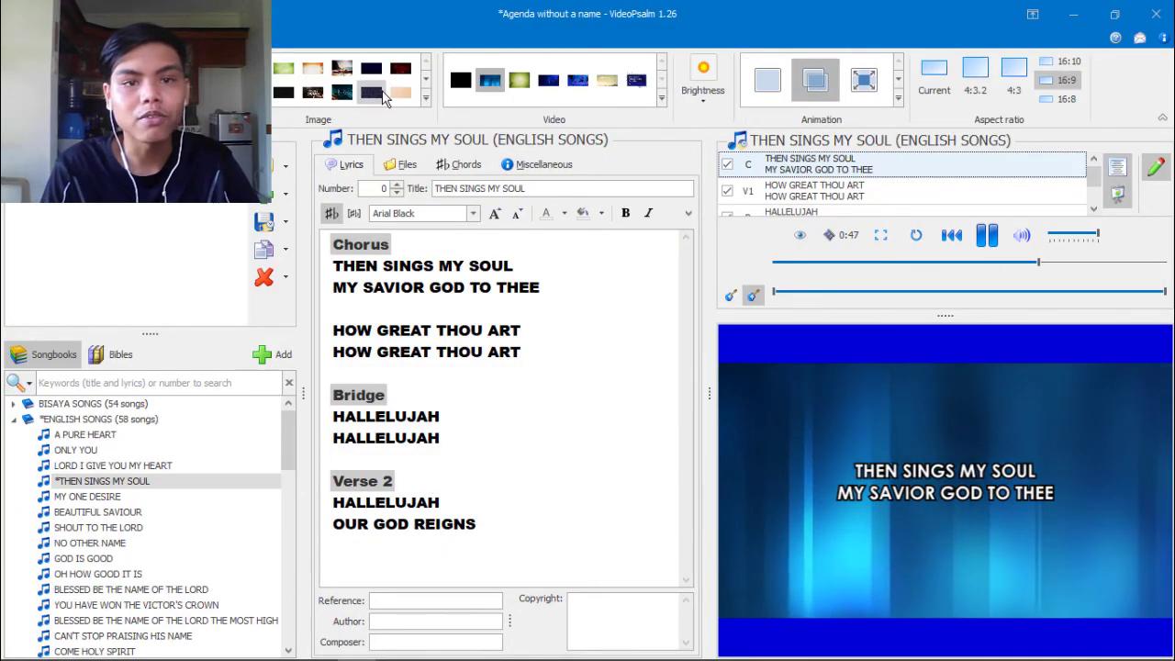
{"action": "left_click", "coordinate": [519, 80]}
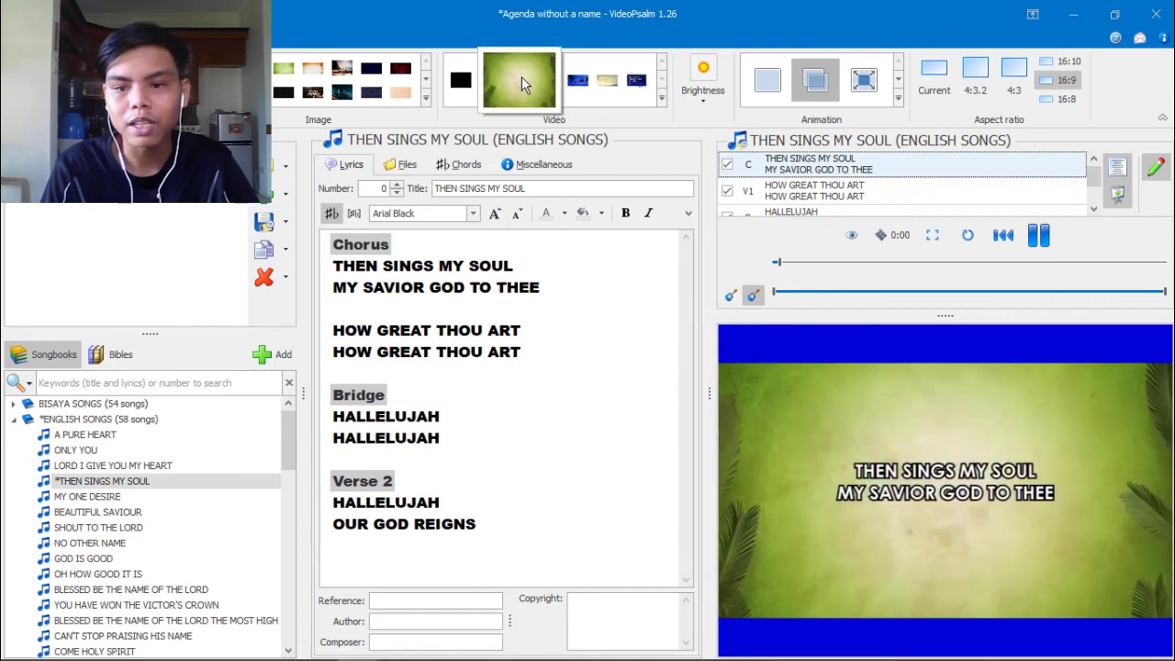